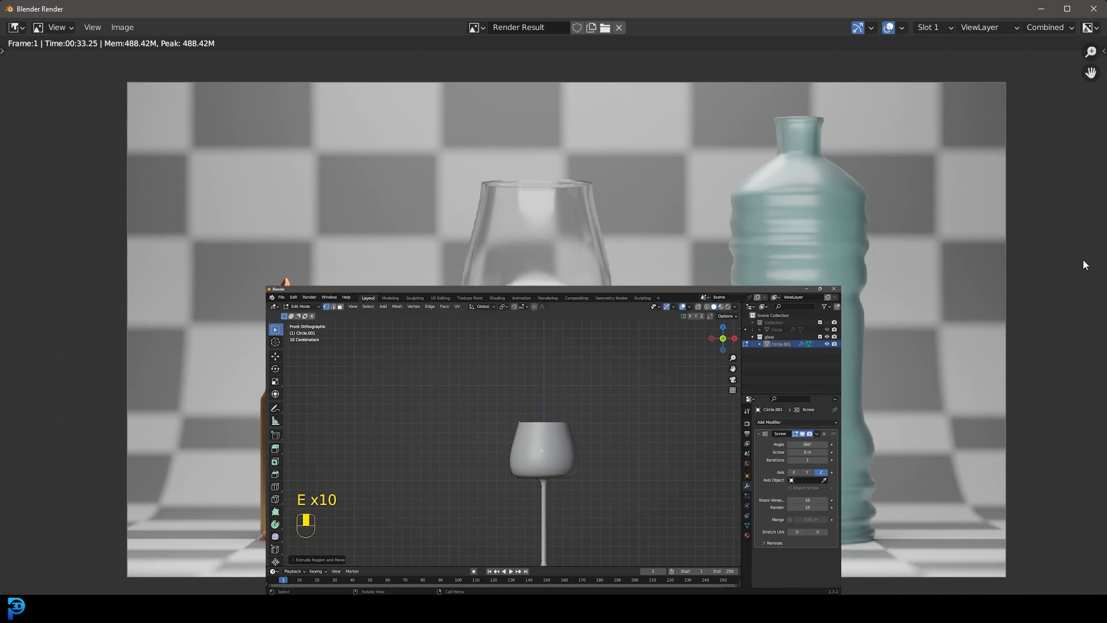
- Leave the finished render and return to the viewport with the bullet, glass and bottle
key("shift")
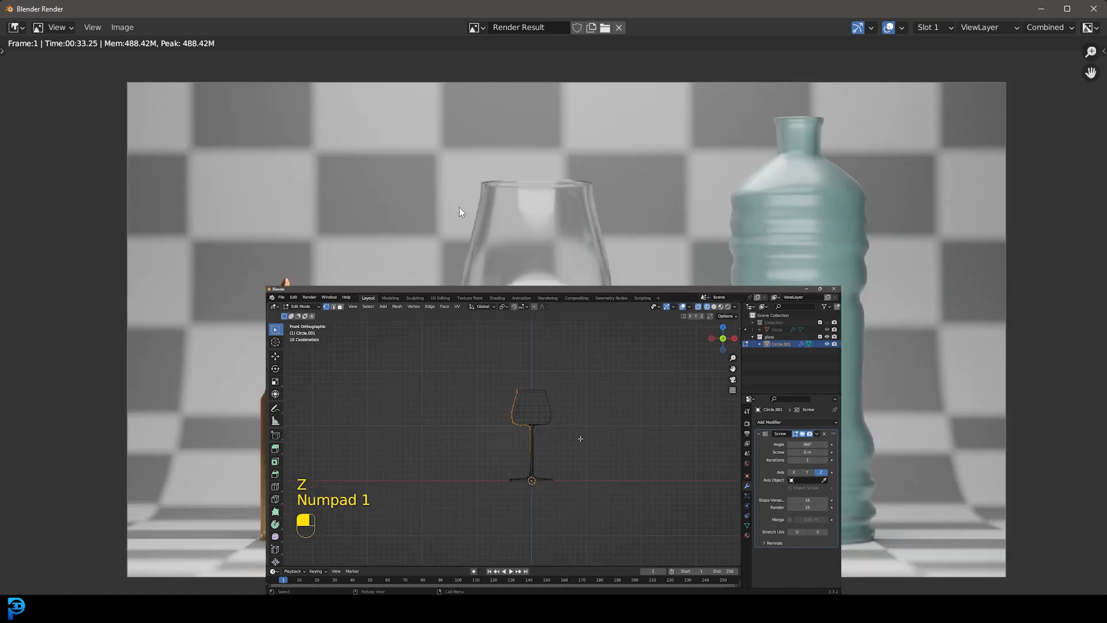
key("s")
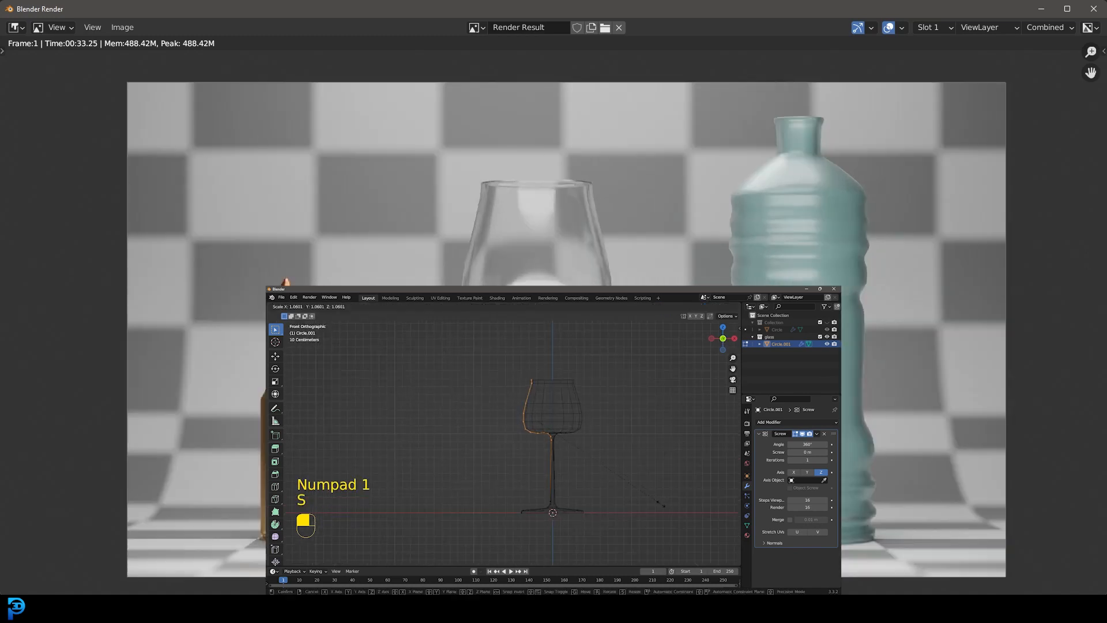
key("g")
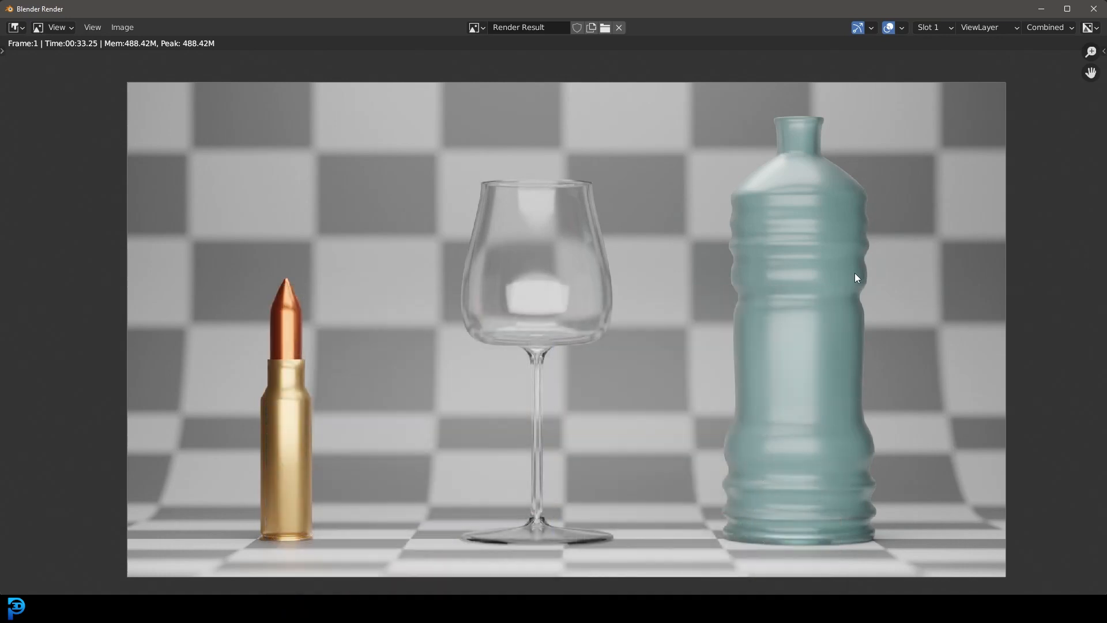
mouse_move(277, 351)
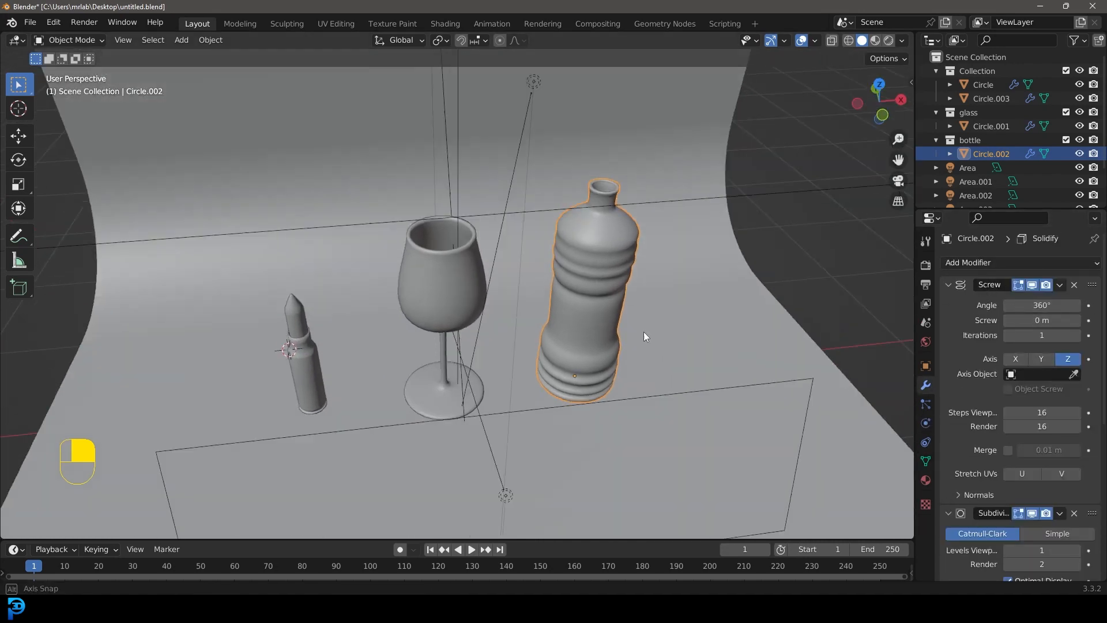
left_click(296, 332)
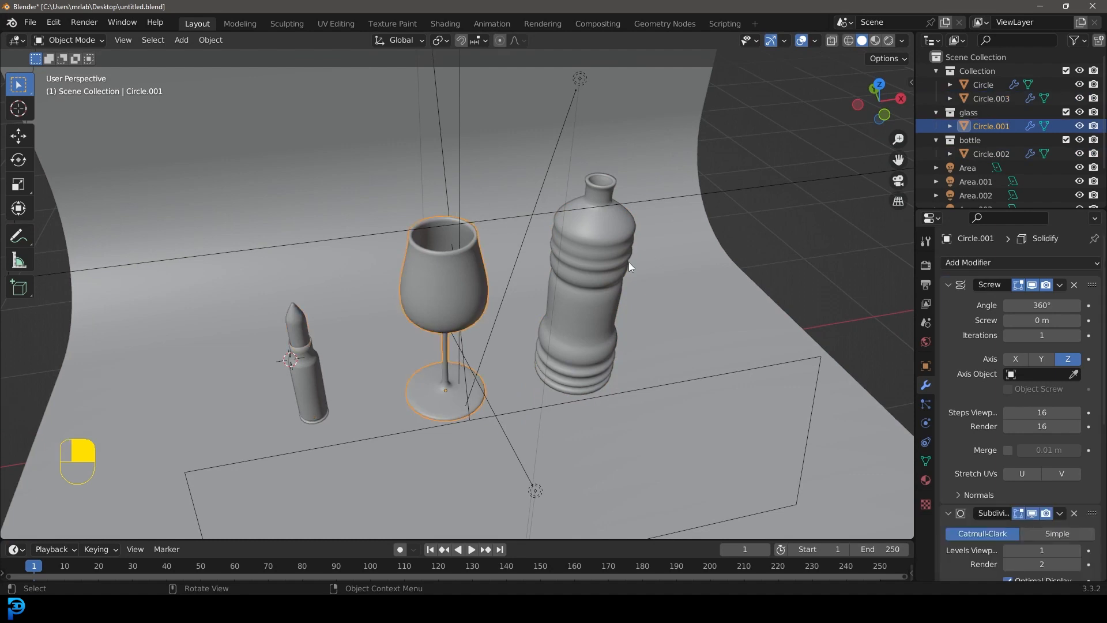
mouse_move(615, 265)
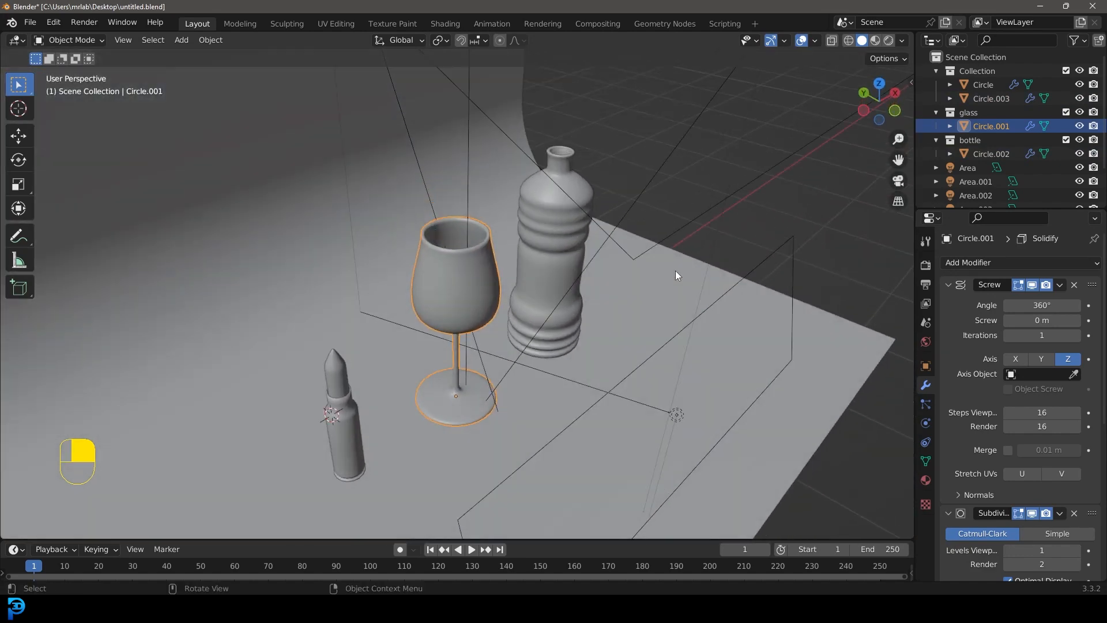
mouse_move(572, 272)
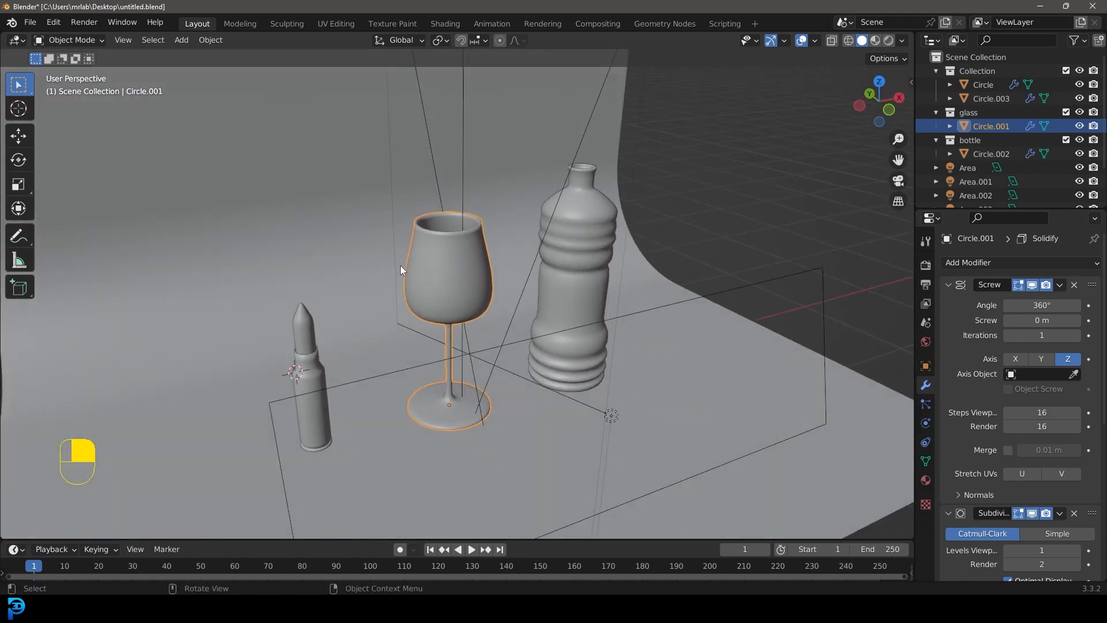
key("Numpad 0")
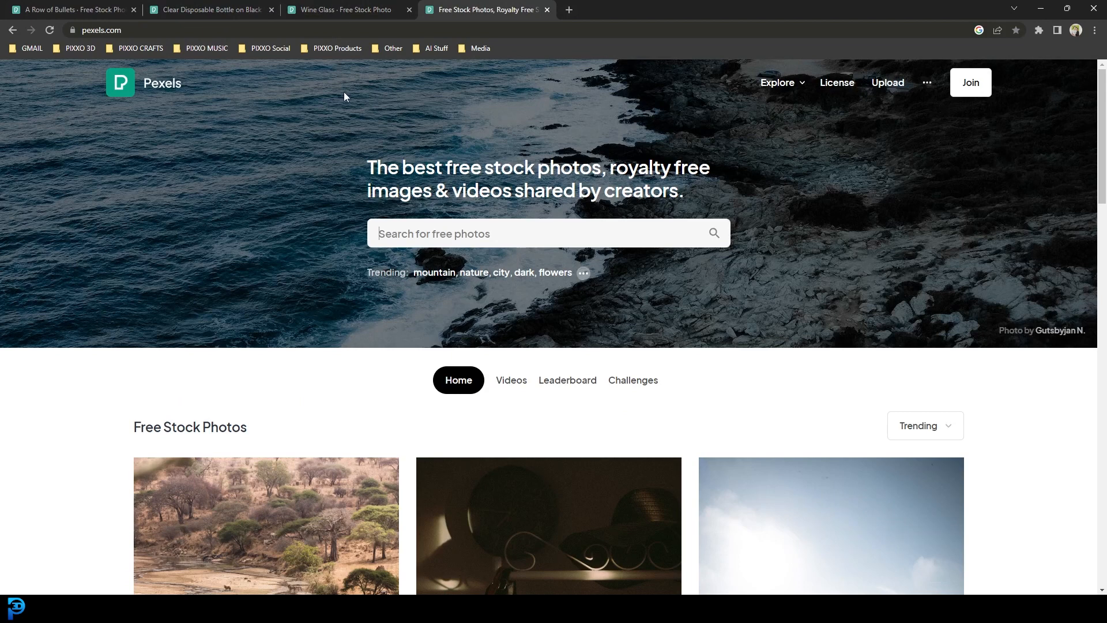
mouse_move(565, 135)
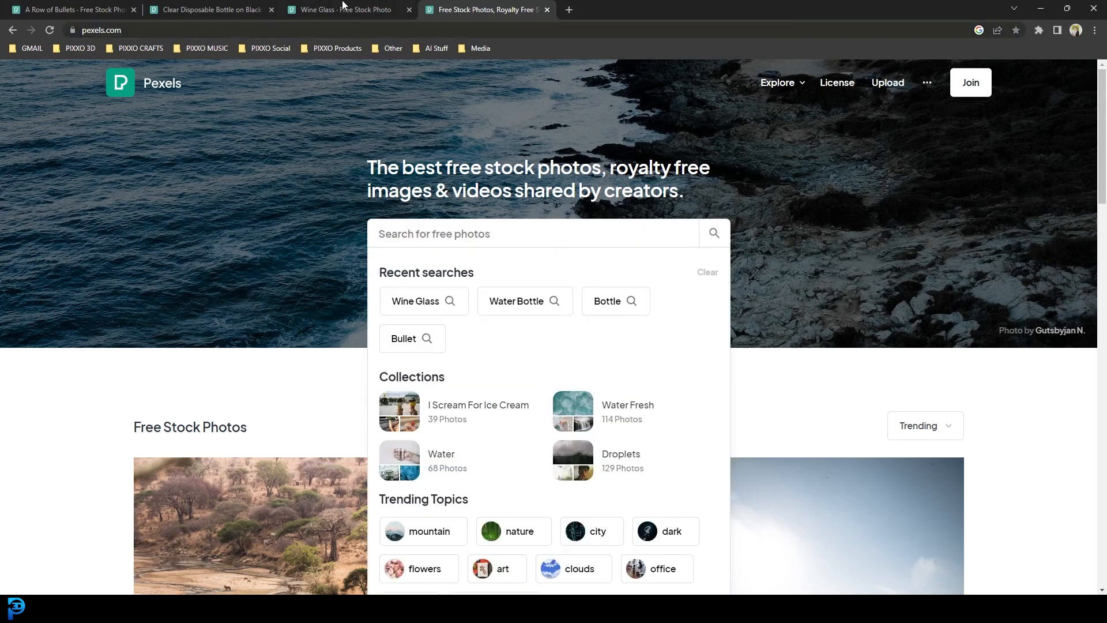
- Flip through the Pexels tabs for the wine glass, water bottle and bullets photos
left_click(346, 9)
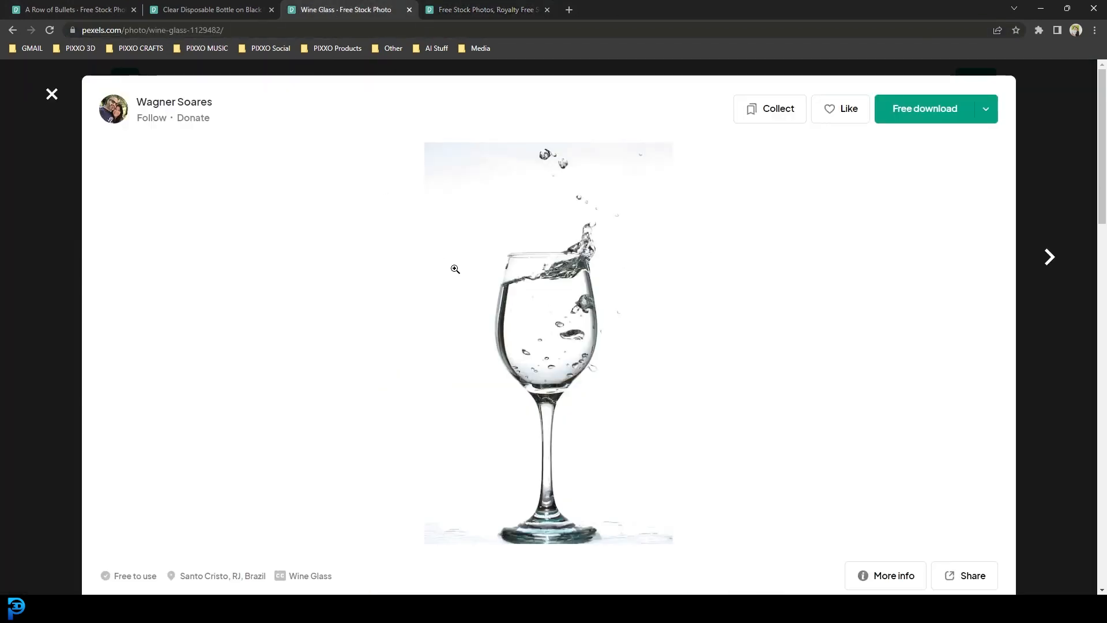
left_click(210, 9)
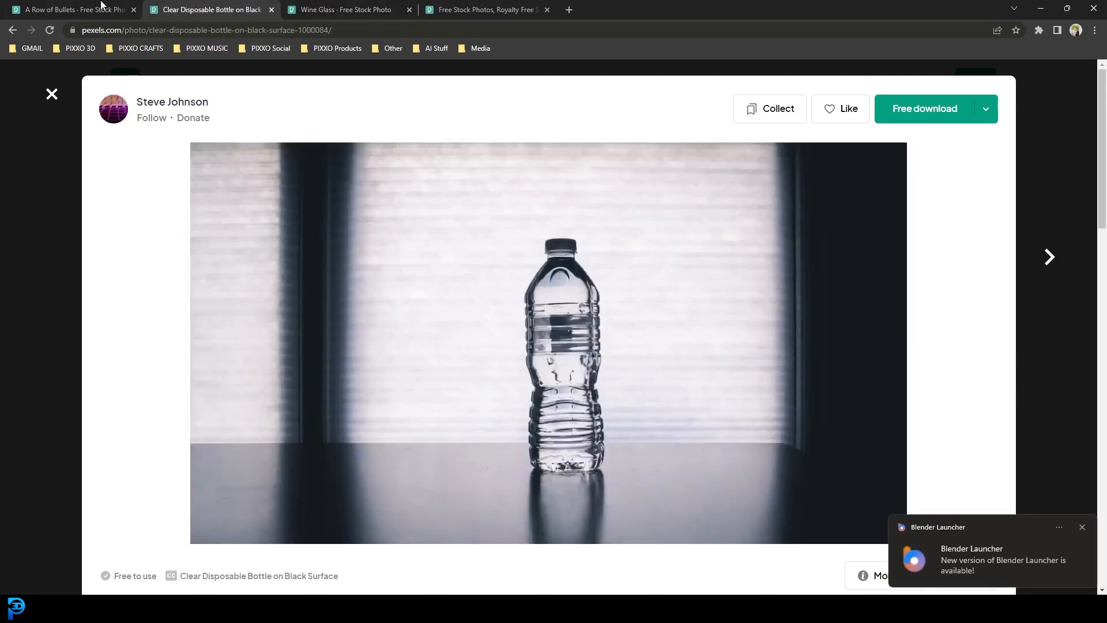
left_click(70, 9)
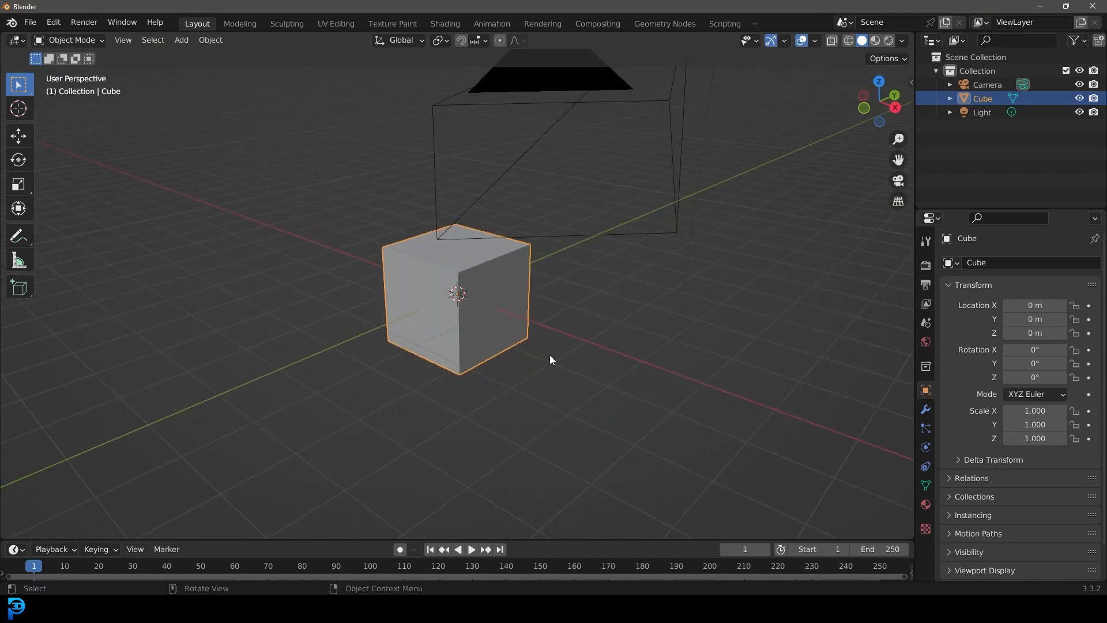
- Delete the default cube, camera and light, then add a mesh circle
key("KP_1")
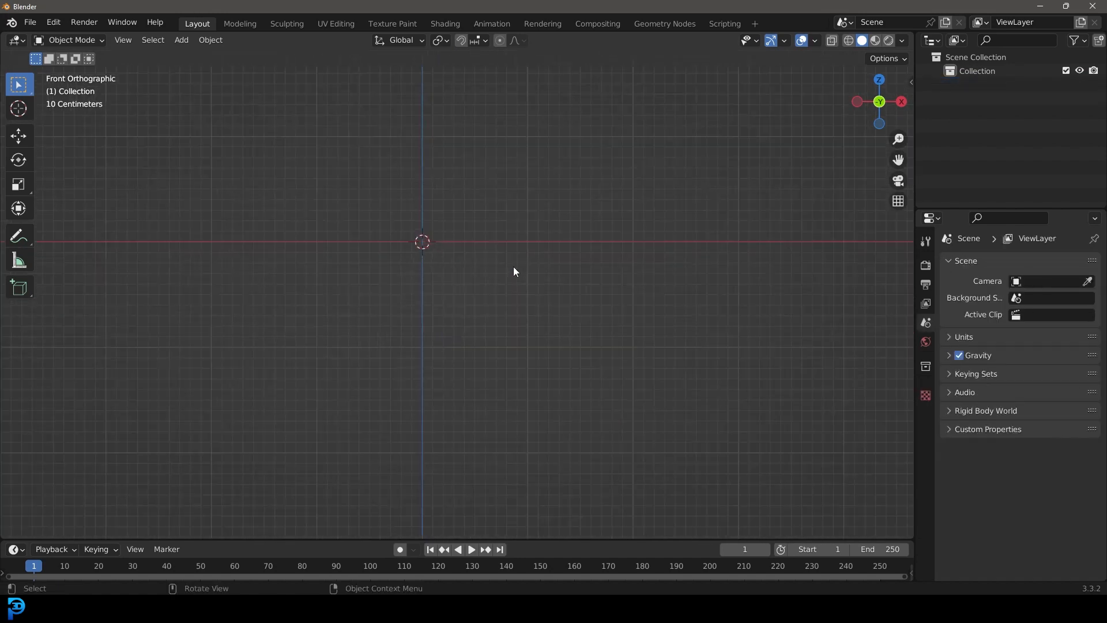
left_click(180, 40)
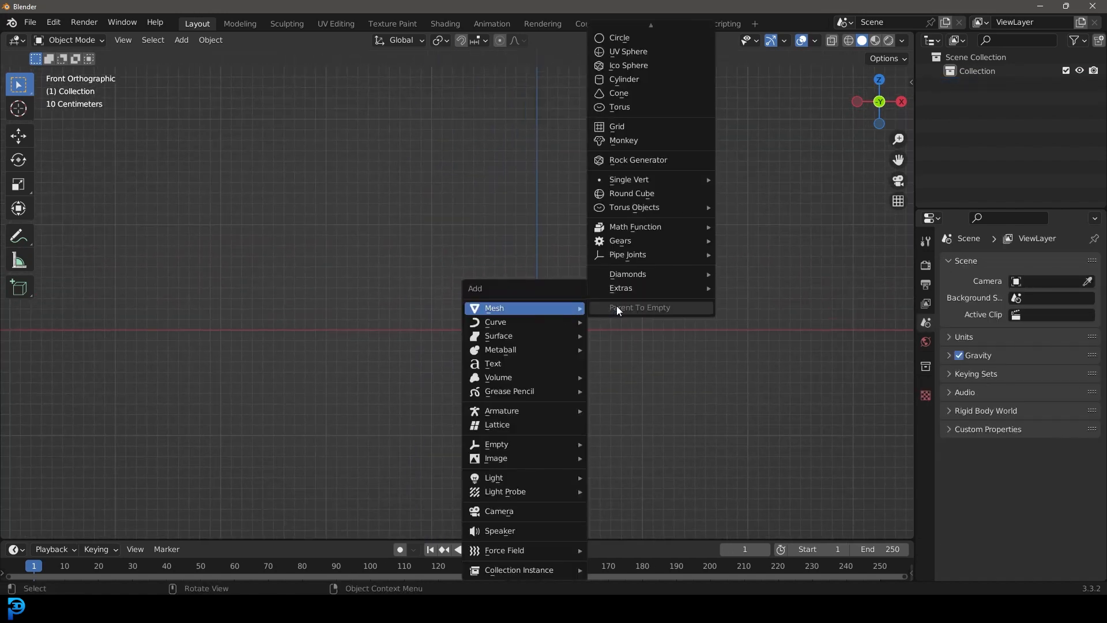
left_click(619, 37)
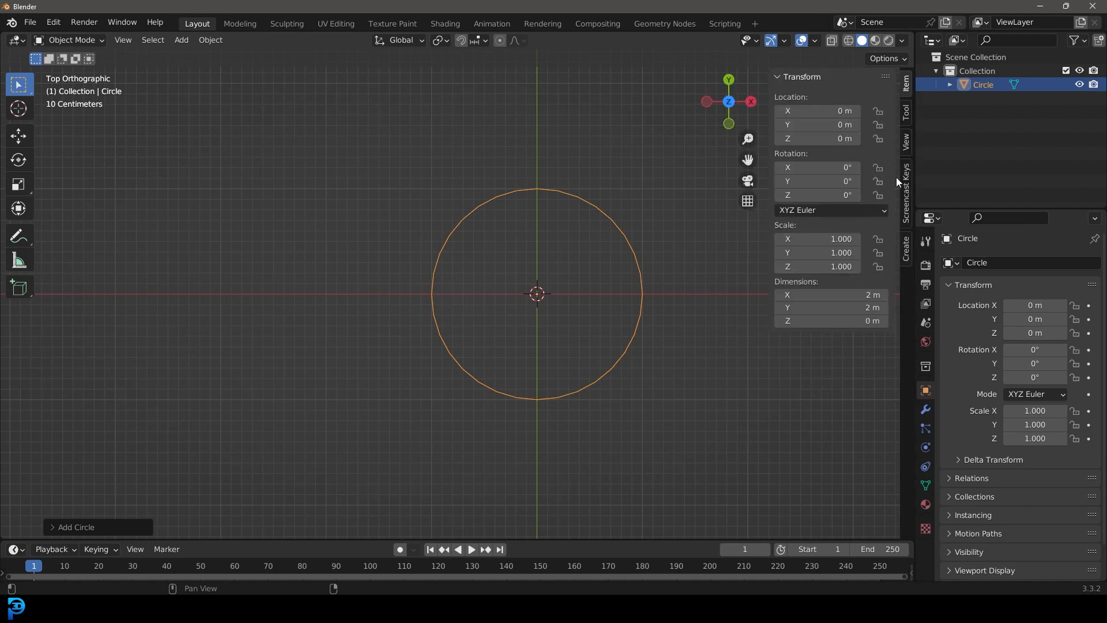
left_click(906, 193)
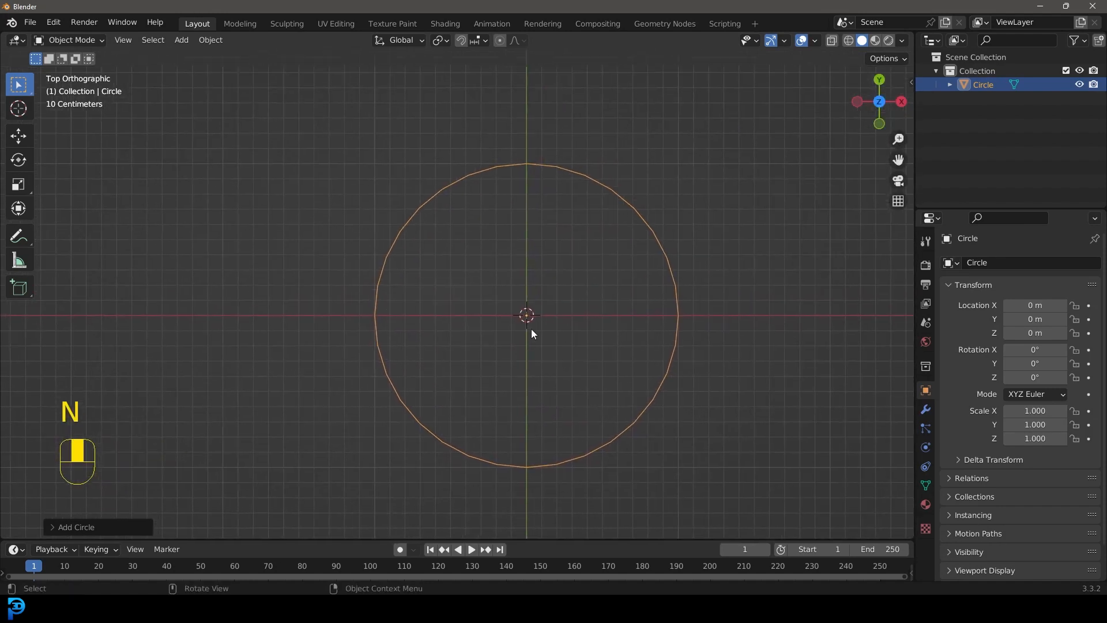
- In Edit Mode, delete all circle vertices but one on X, then orbit into perspective
key("Tab")
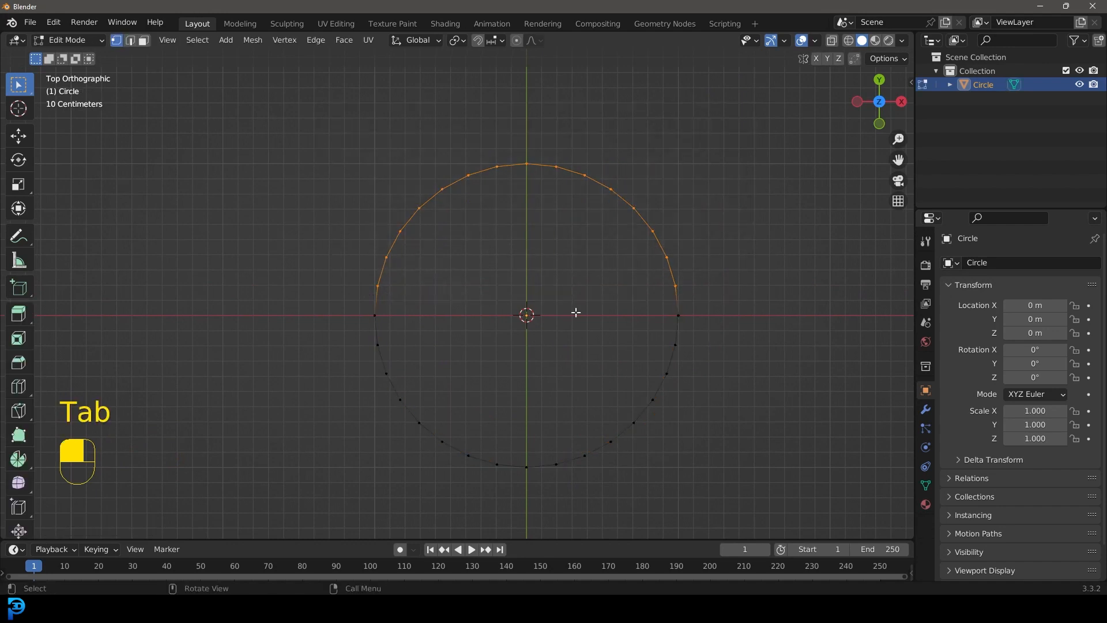
key("a")
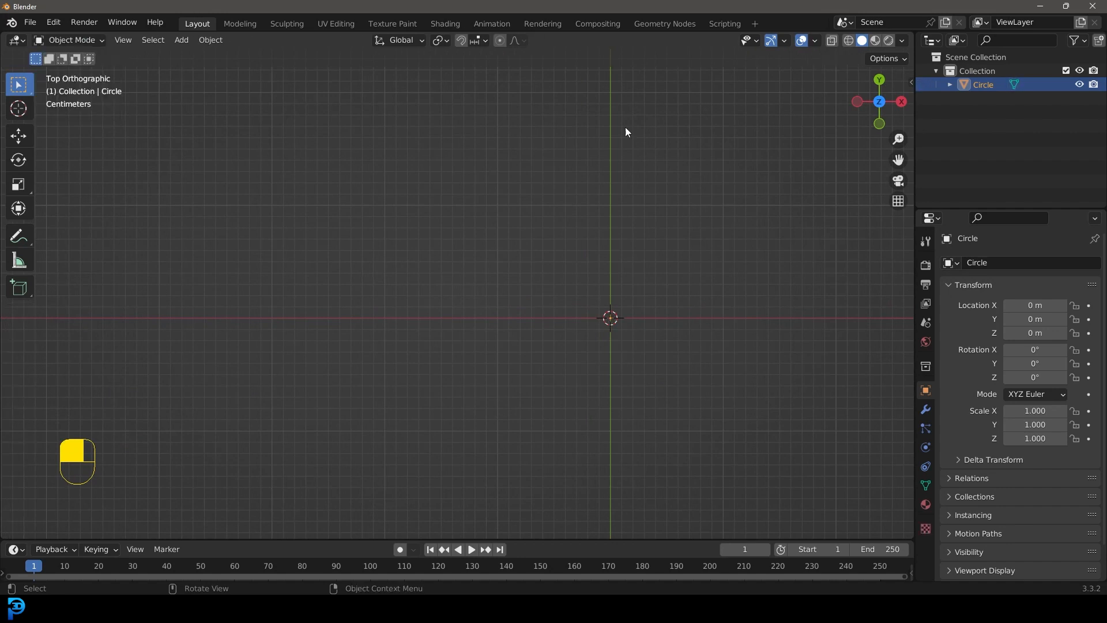
left_click_drag(625, 132, 332, 370)
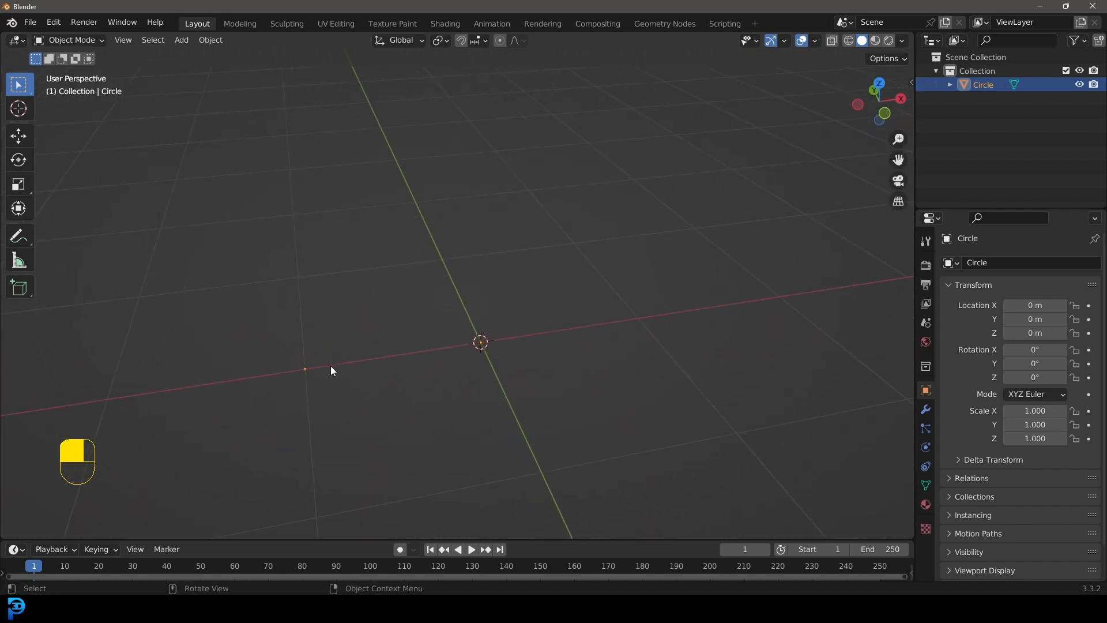
key("r")
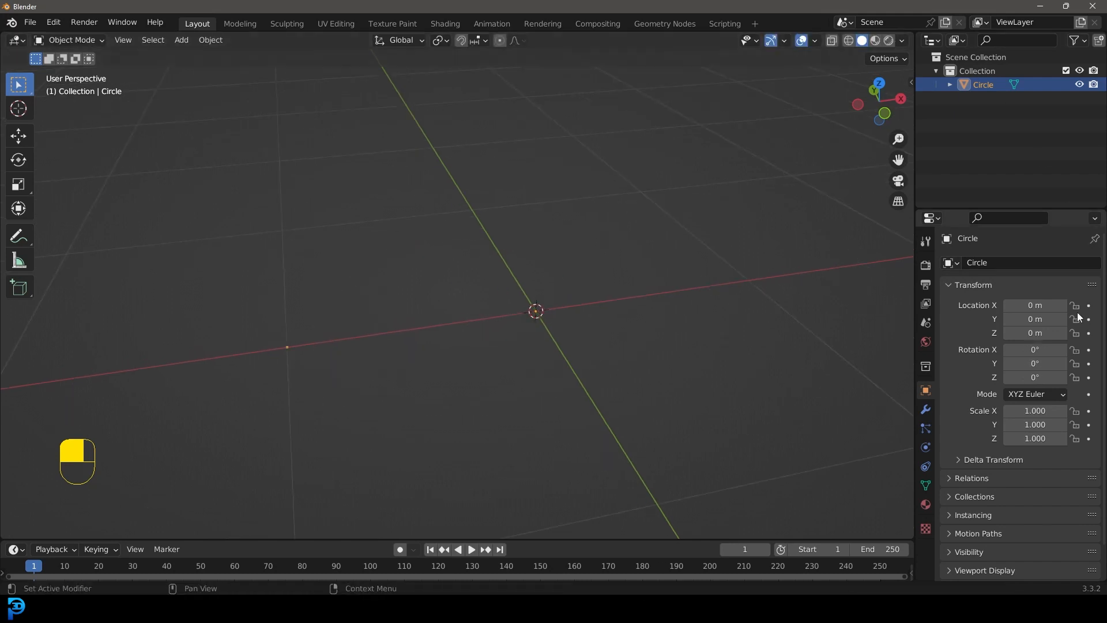
- Add a Screw modifier that spins the lone vertex into a 16-segment ring
left_click(924, 409)
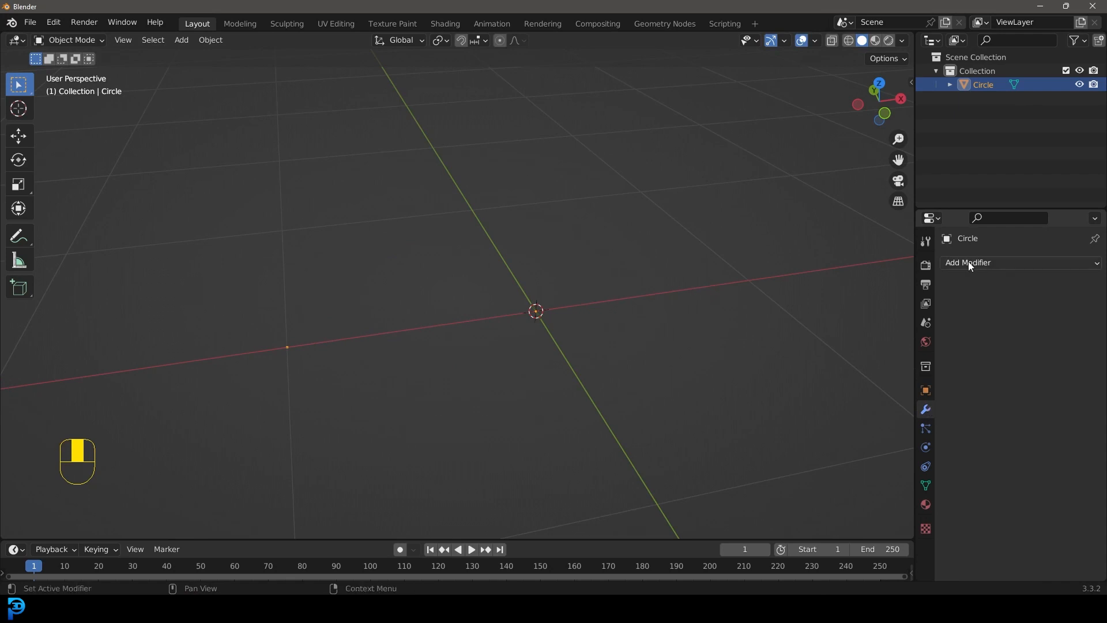
left_click(968, 261)
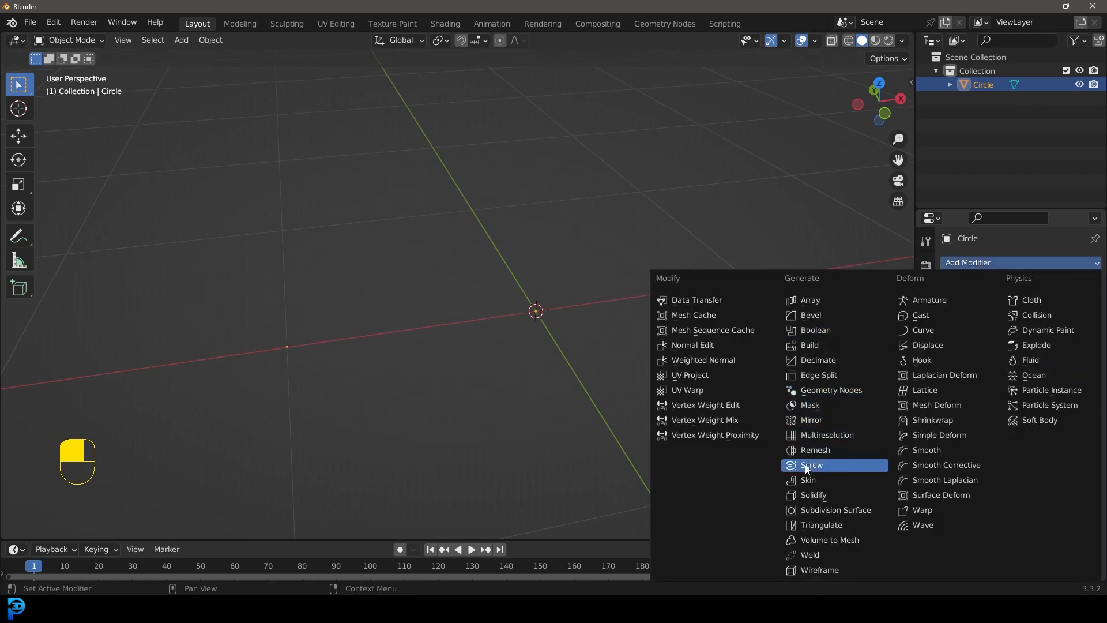
left_click(812, 465)
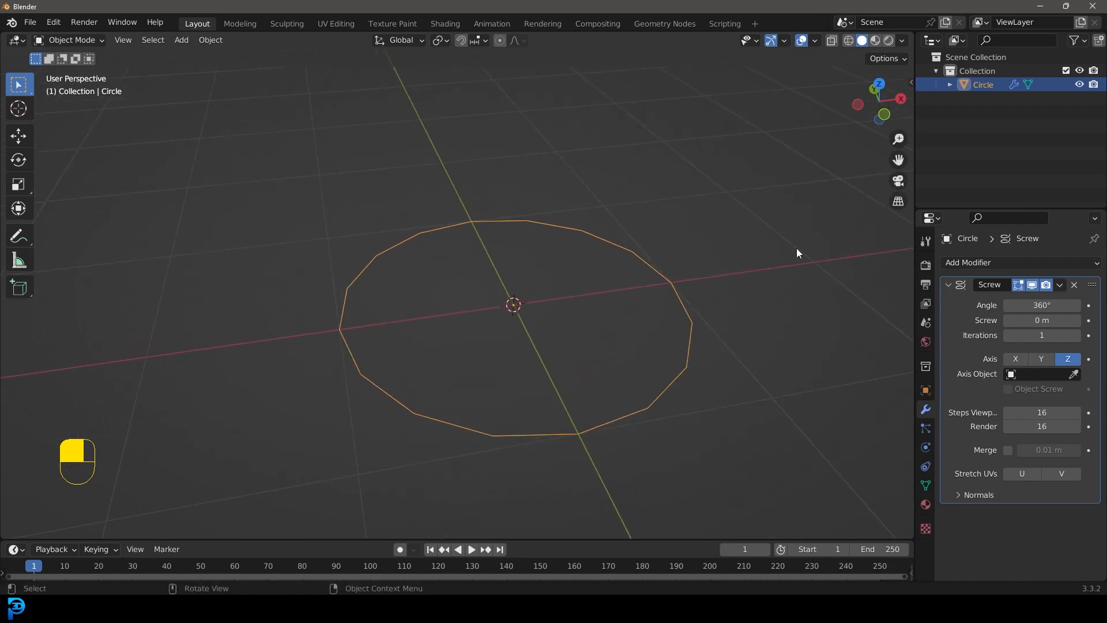
left_click_drag(798, 253, 441, 345)
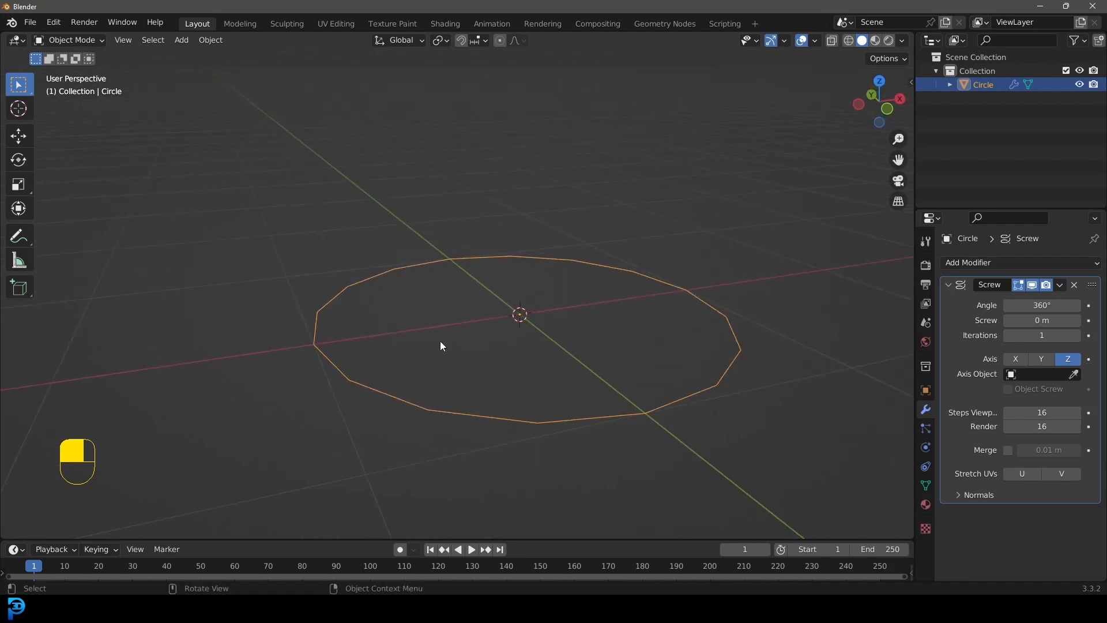
key("Tab")
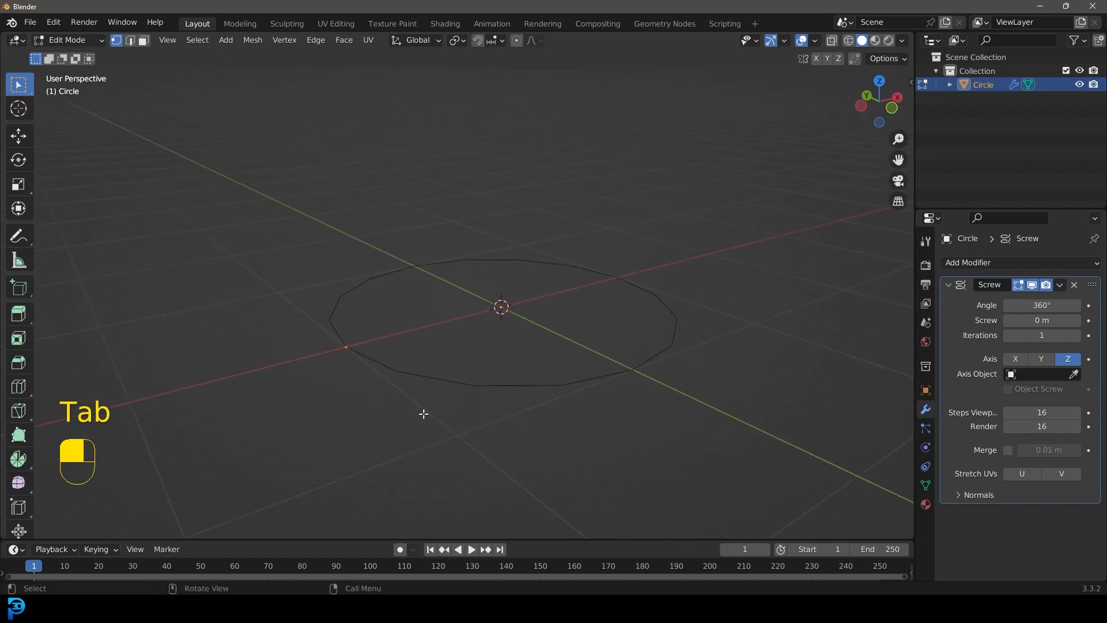
- Extrude the vertex upward into a band and adjust the Screw offset and turns
key("e")
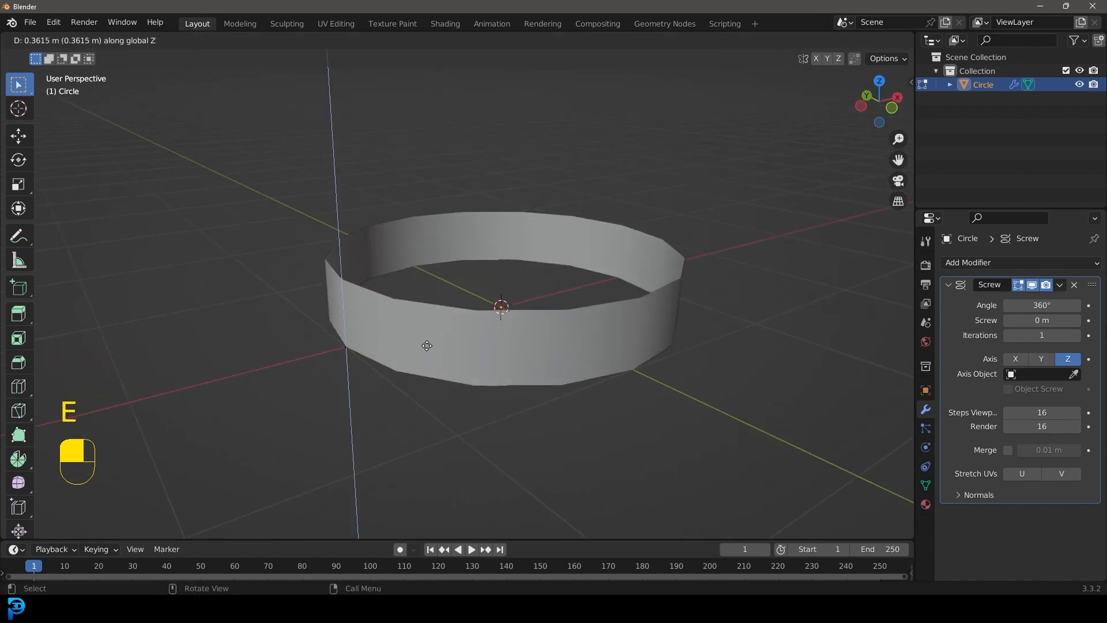
key("Tab")
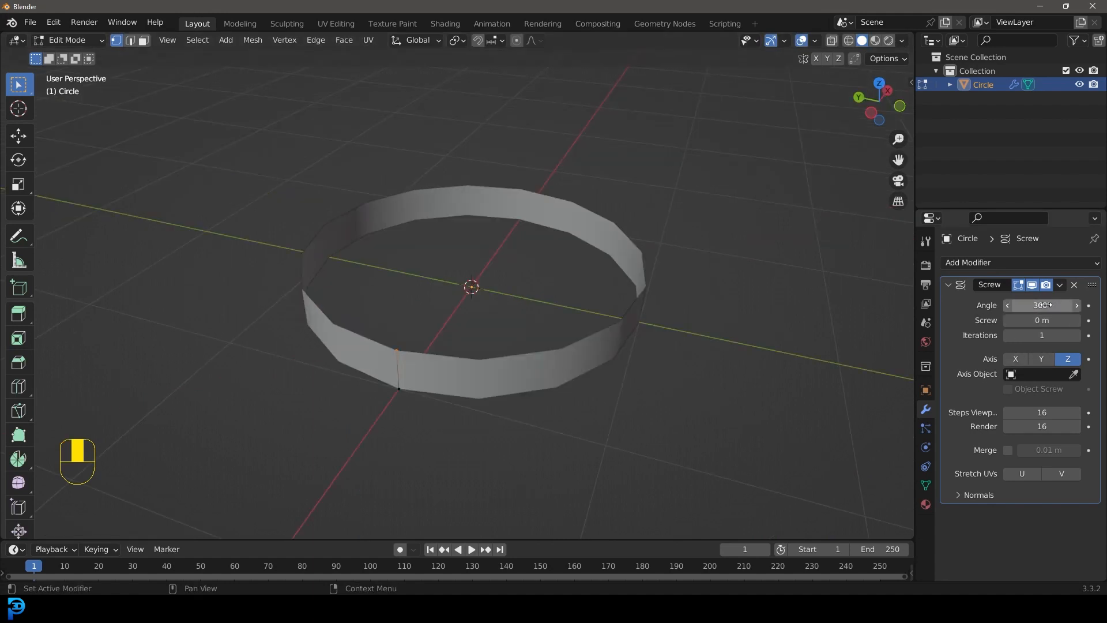
left_click_drag(1052, 304, 1028, 304)
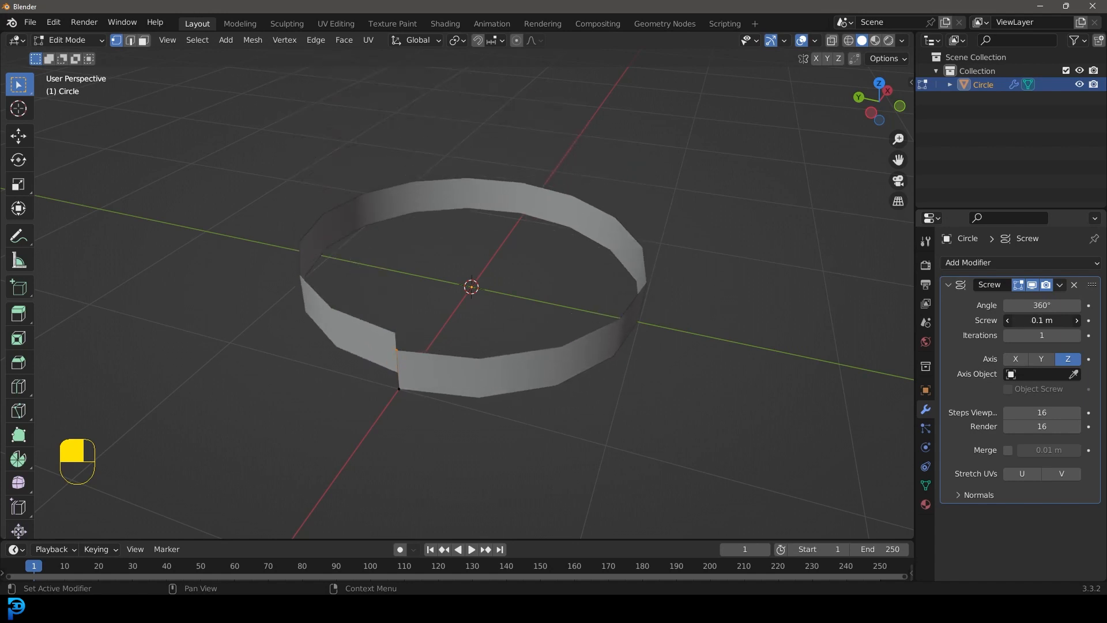
left_click_drag(1041, 320, 1052, 320)
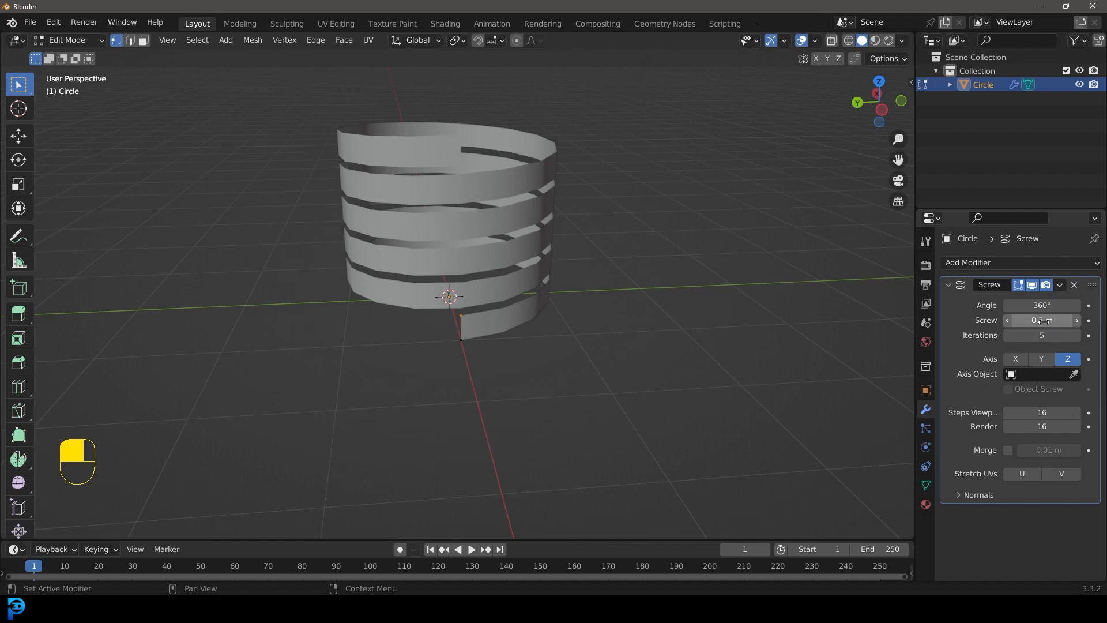
left_click_drag(1044, 320, 1019, 320)
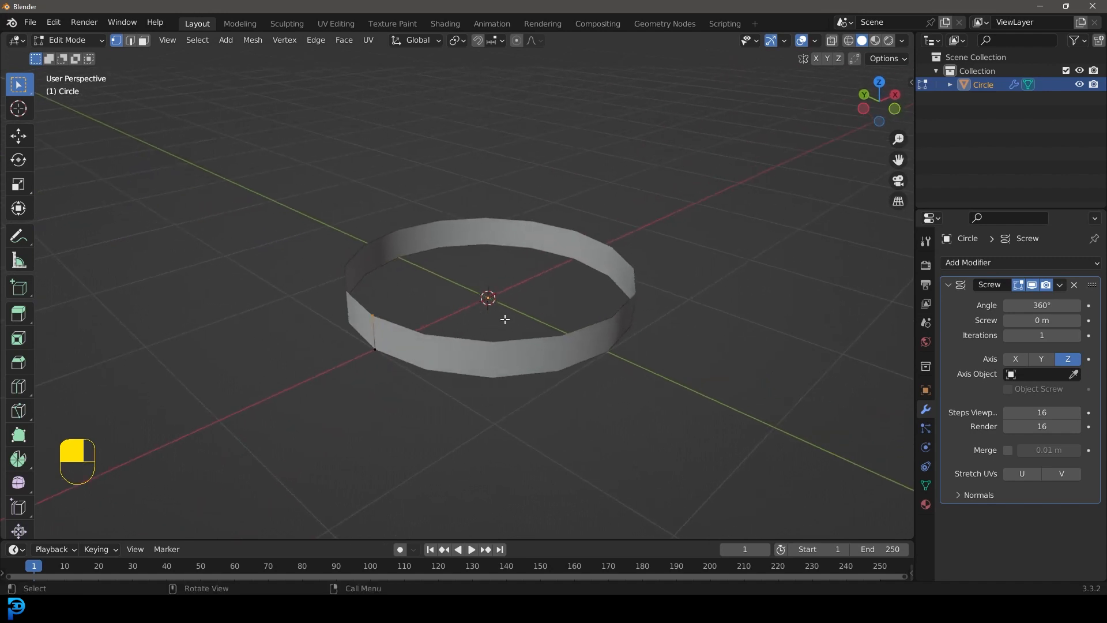
- In front view, move the profile edge toward the axis and stretch it into the casing
key("shift+KP_1")
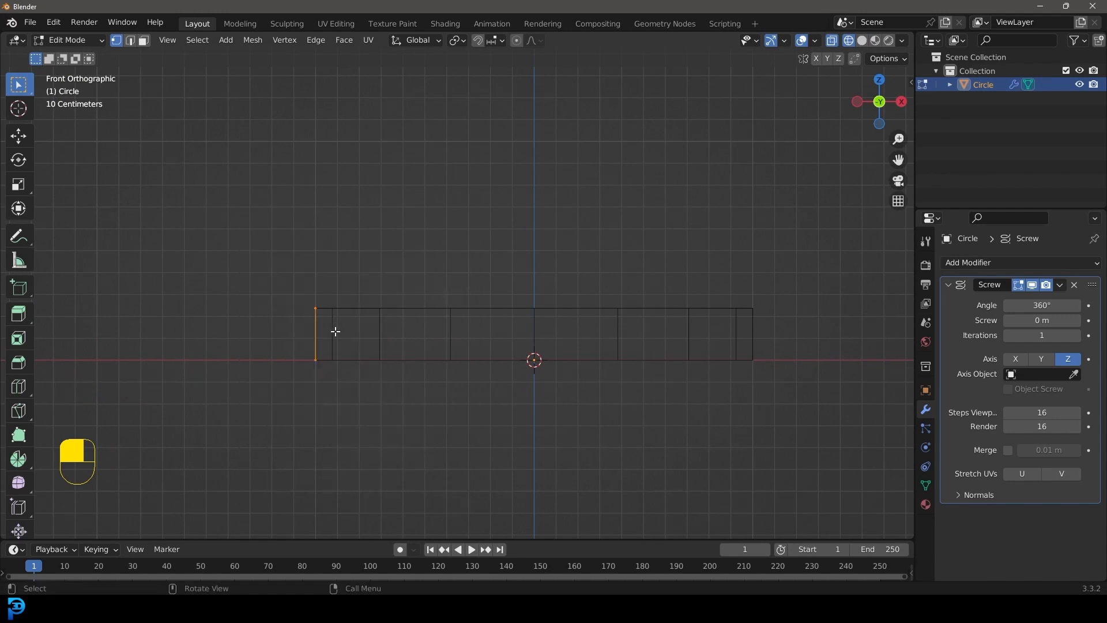
key("g")
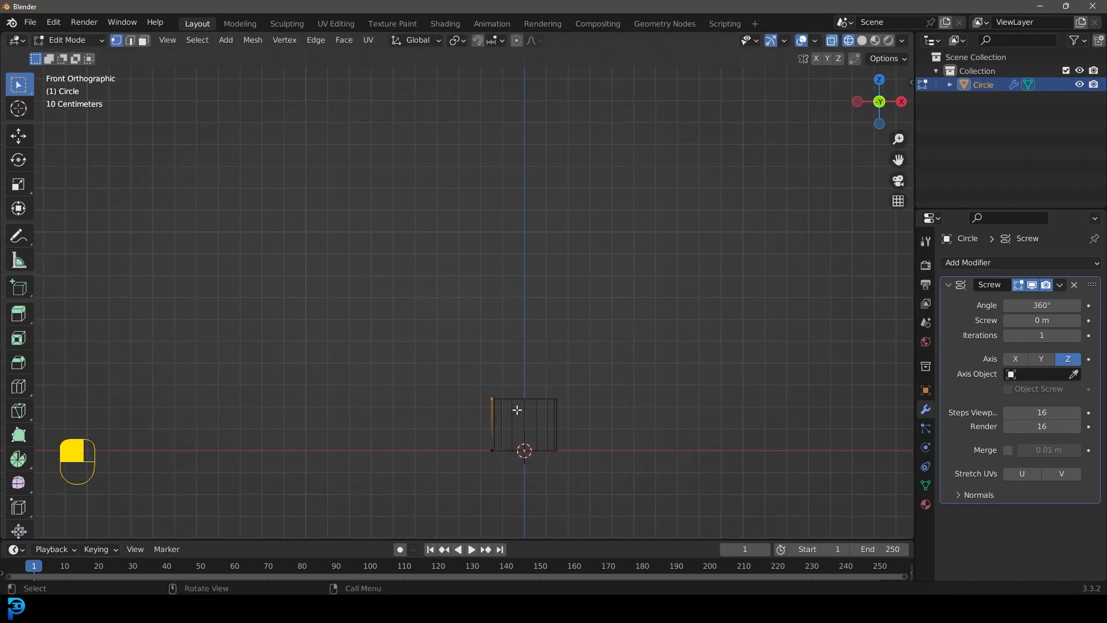
key("g")
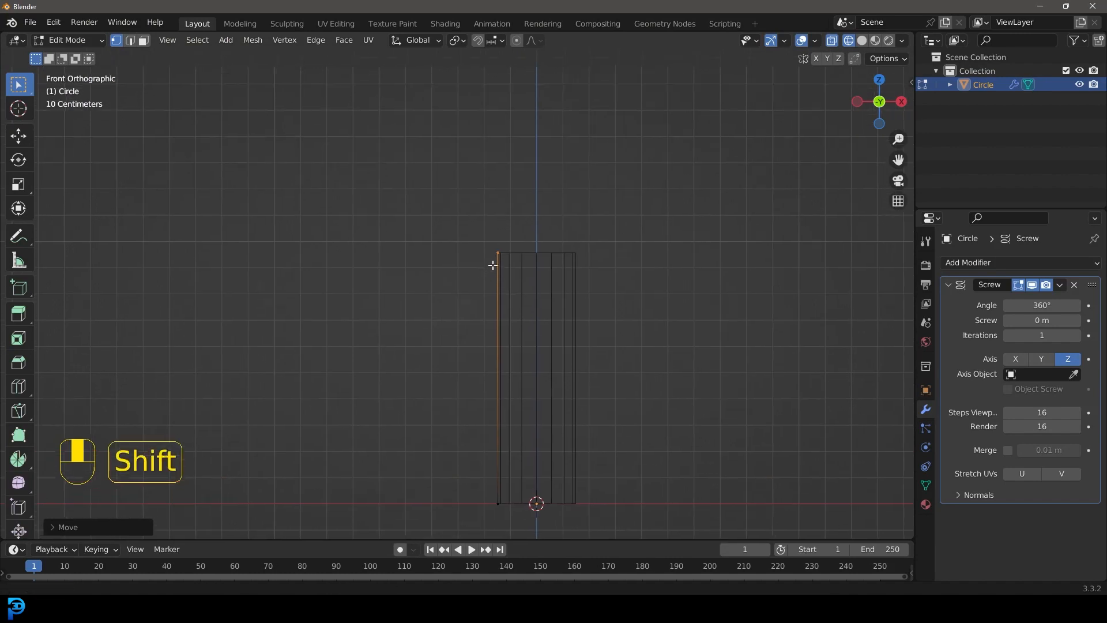
- Extrude the shoulder, neck and a tapered pointed tip from the casing top
key("e")
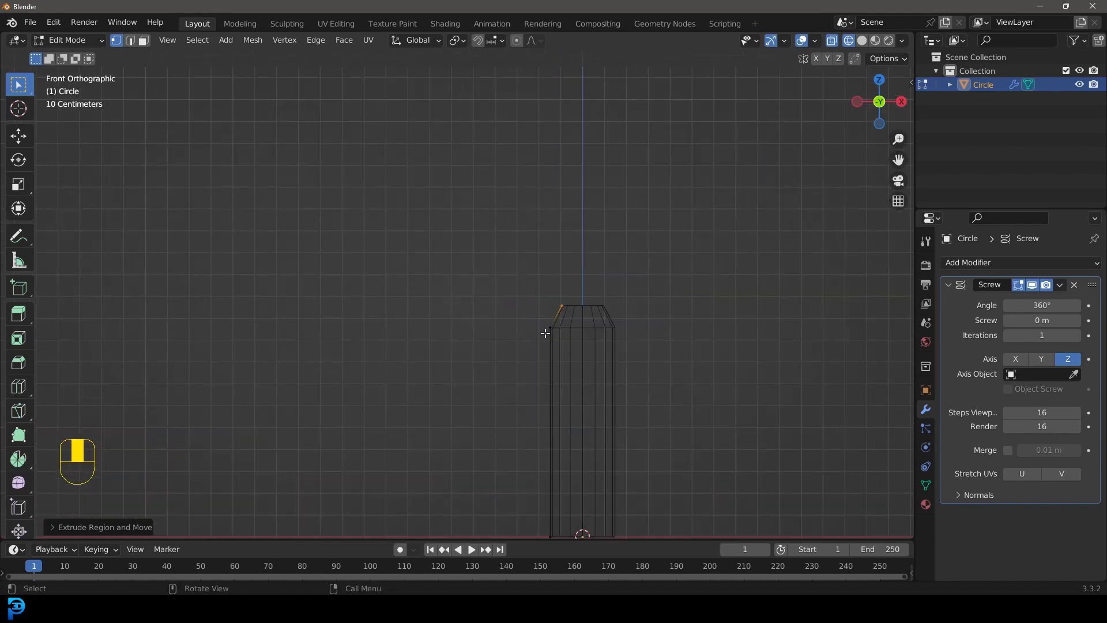
key("shift+d")
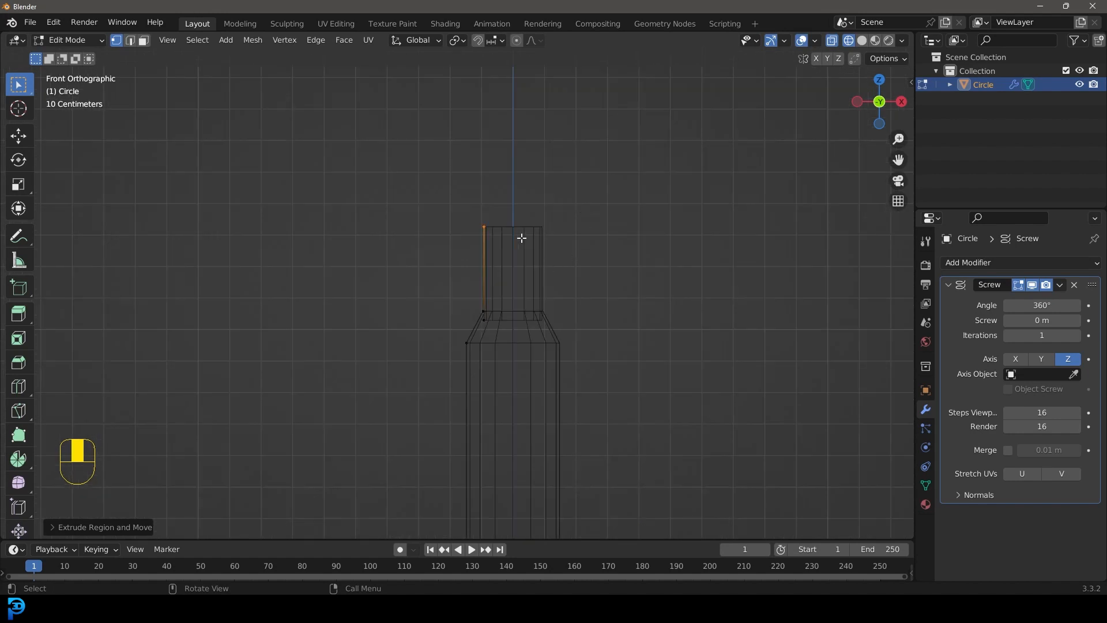
key("e")
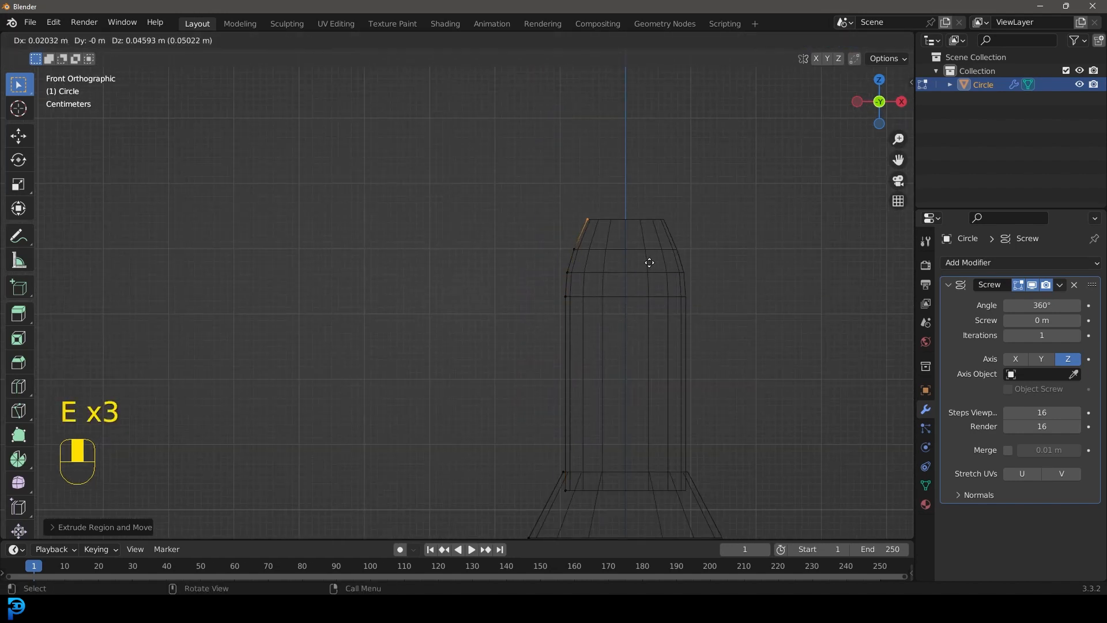
key("E")
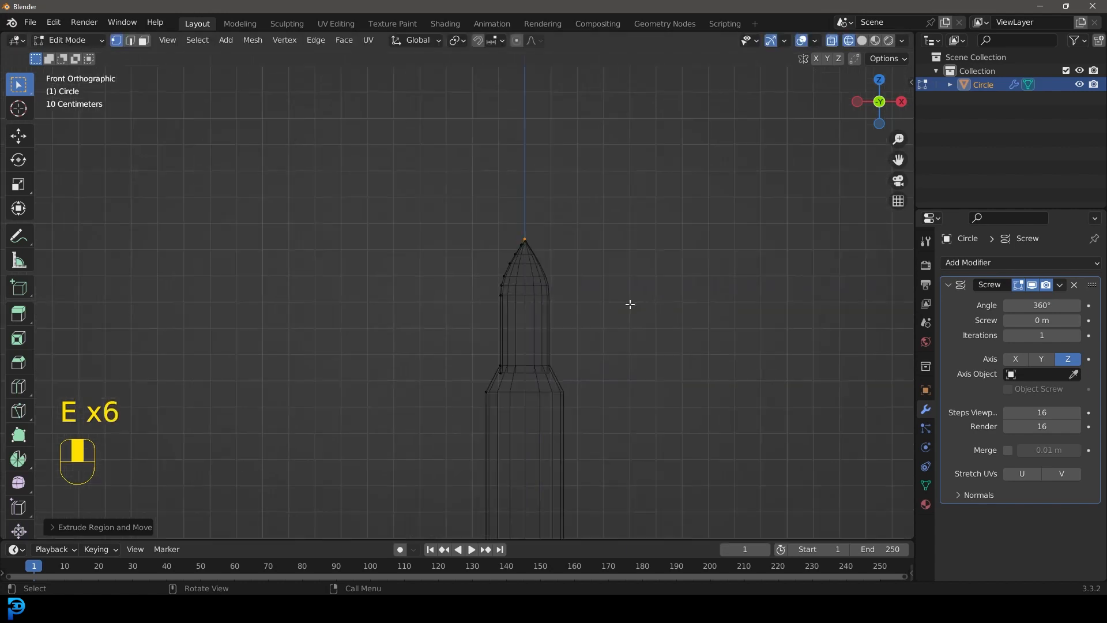
key("Tab")
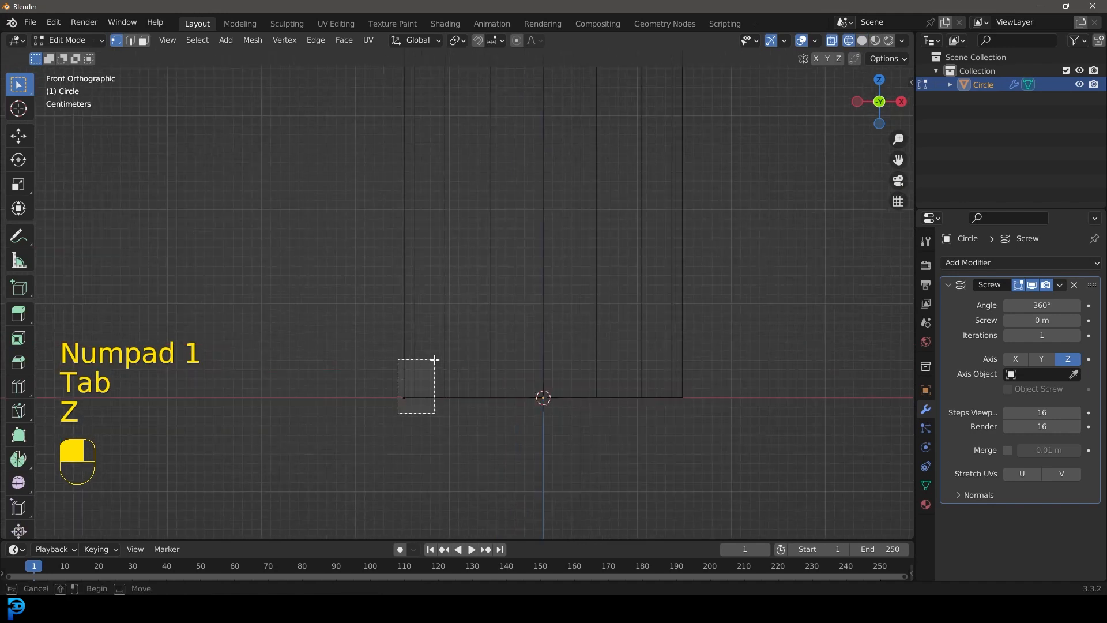
- Nudge the bottom profile vertex and extrude a short flared rim at the base
key("g")
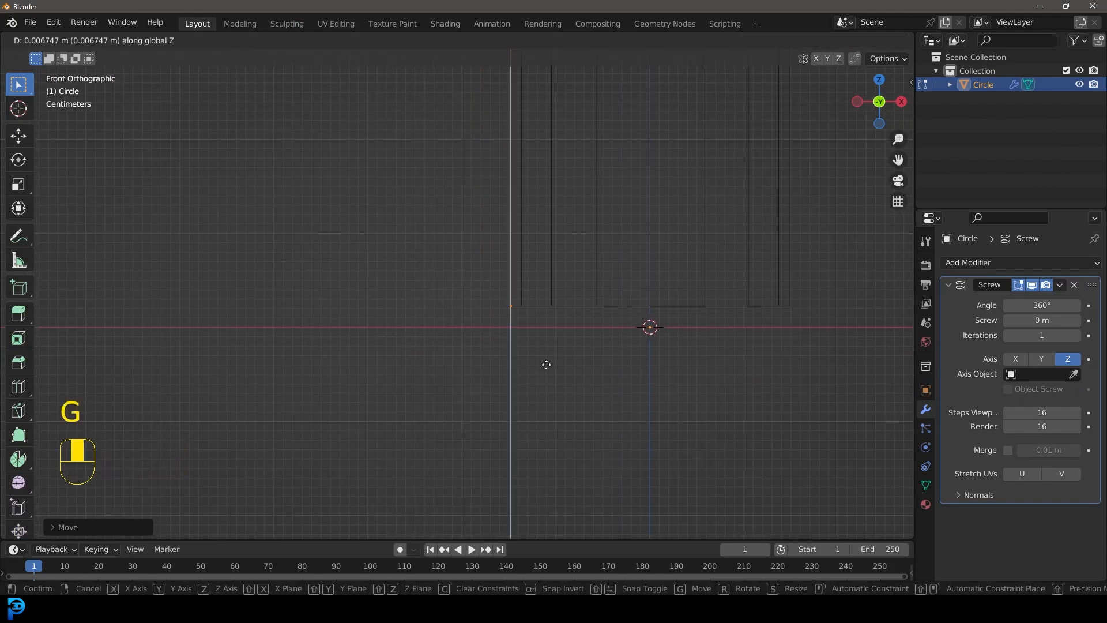
key("e")
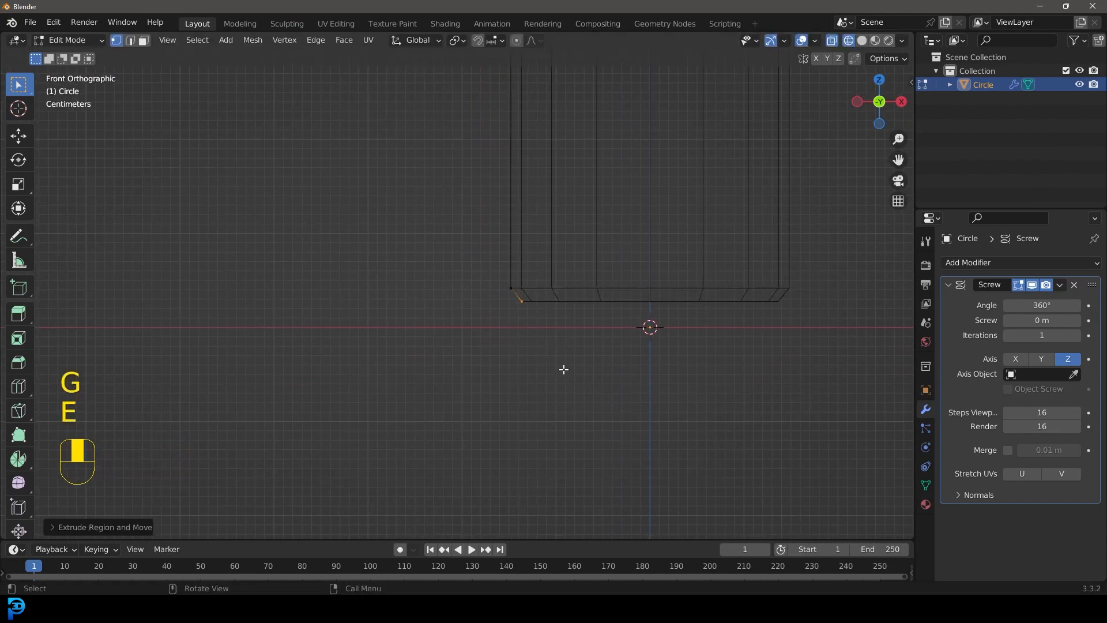
key("e")
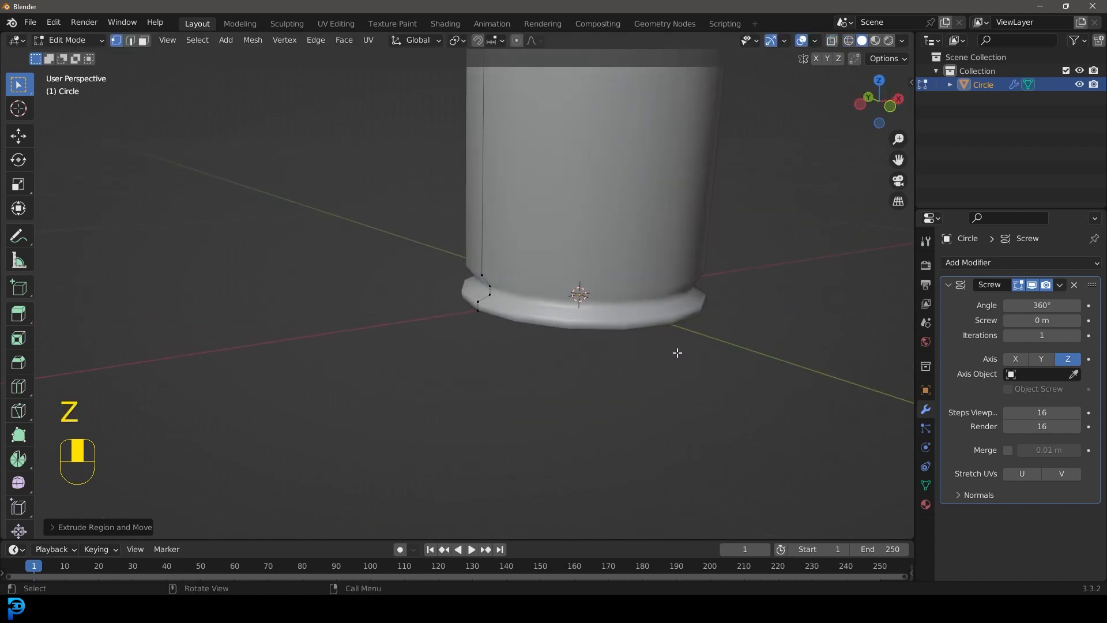
key("Tab")
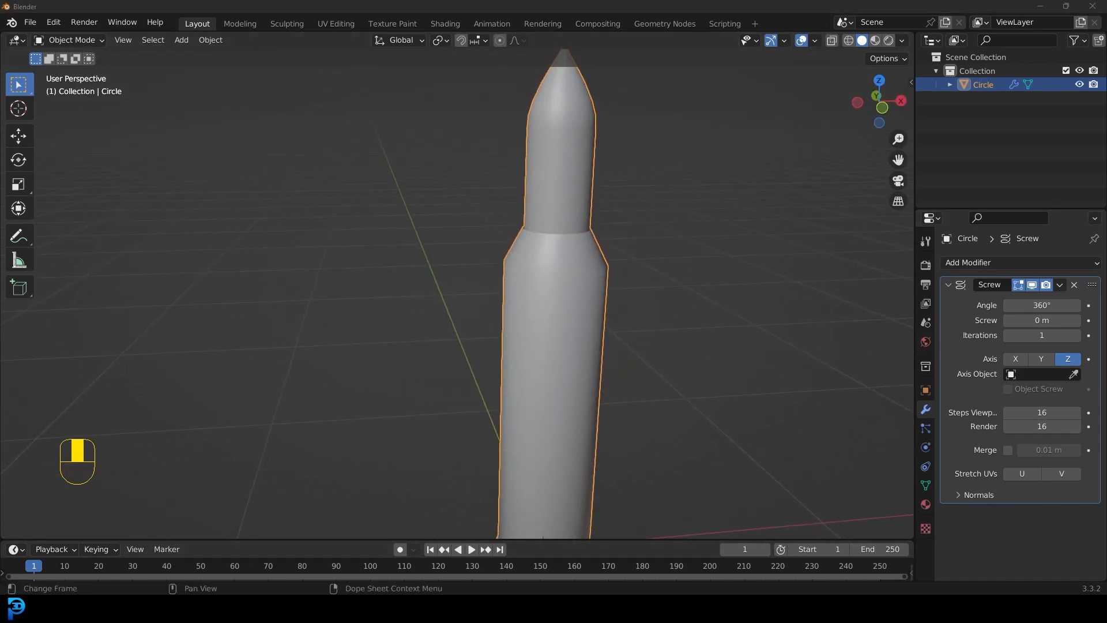
- Extrude a small lip from the neck vertex where the tip meets the casing
key("Tab")
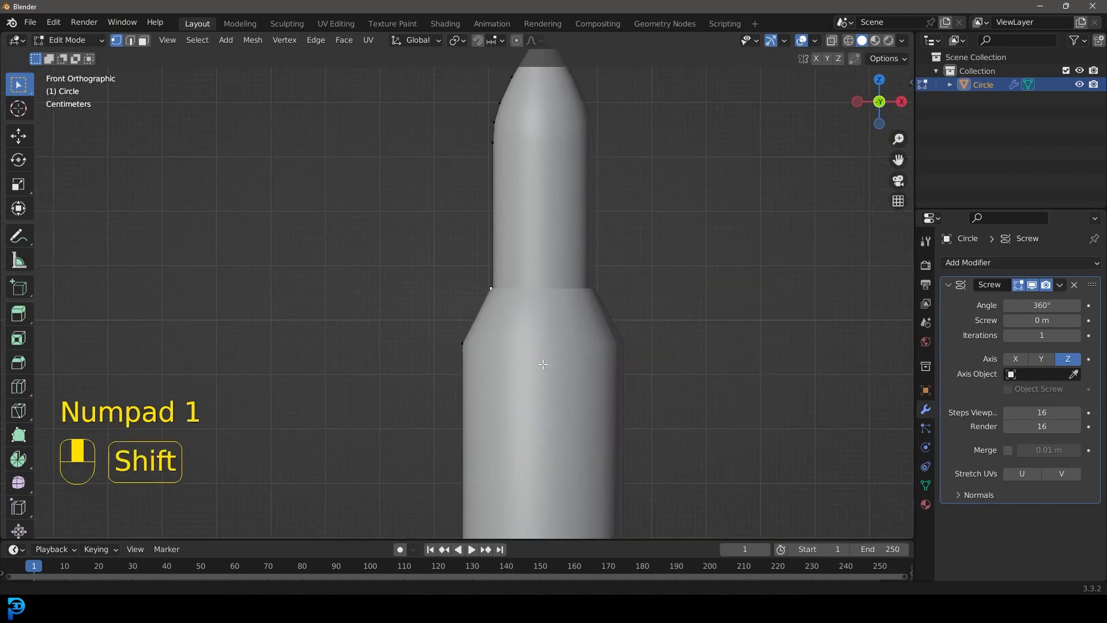
key("e")
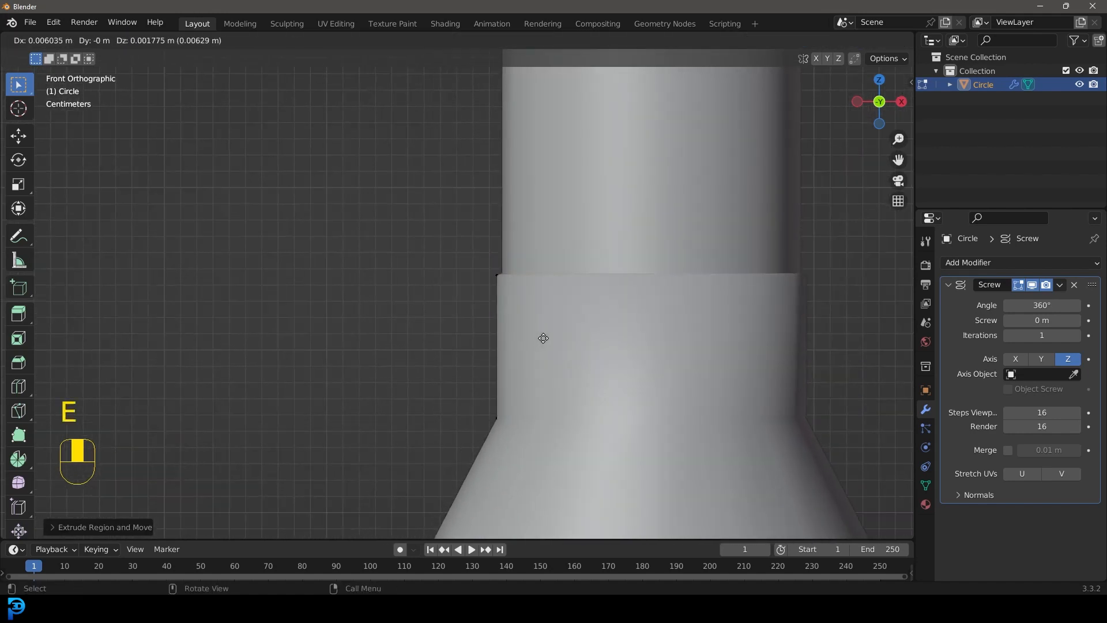
key("Tab")
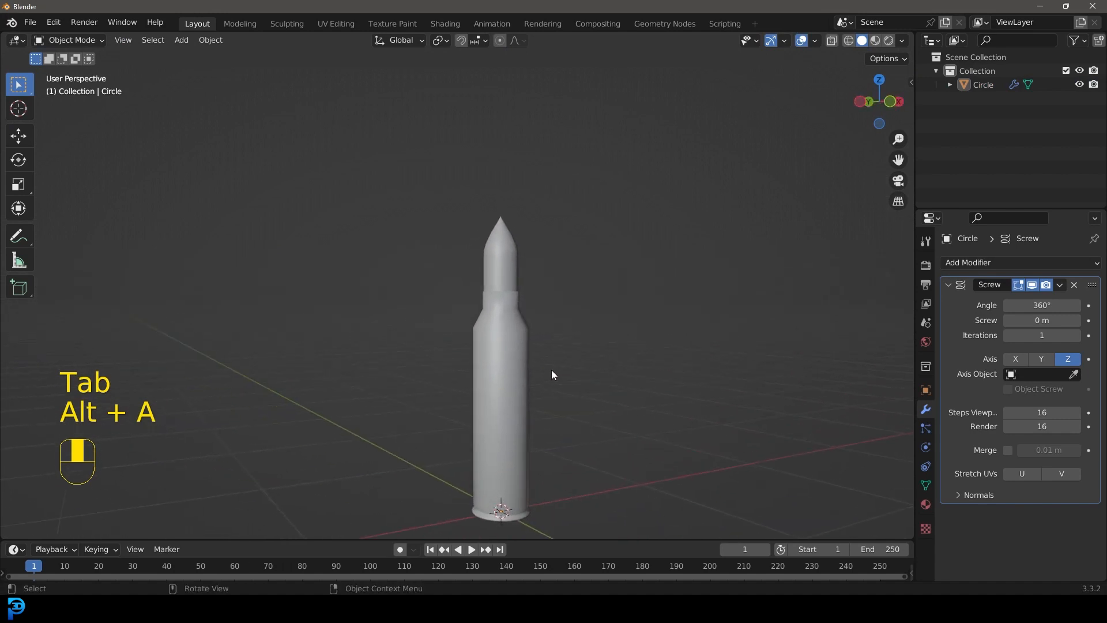
- Duplicate the bullet in place from the front view
key("KP_1")
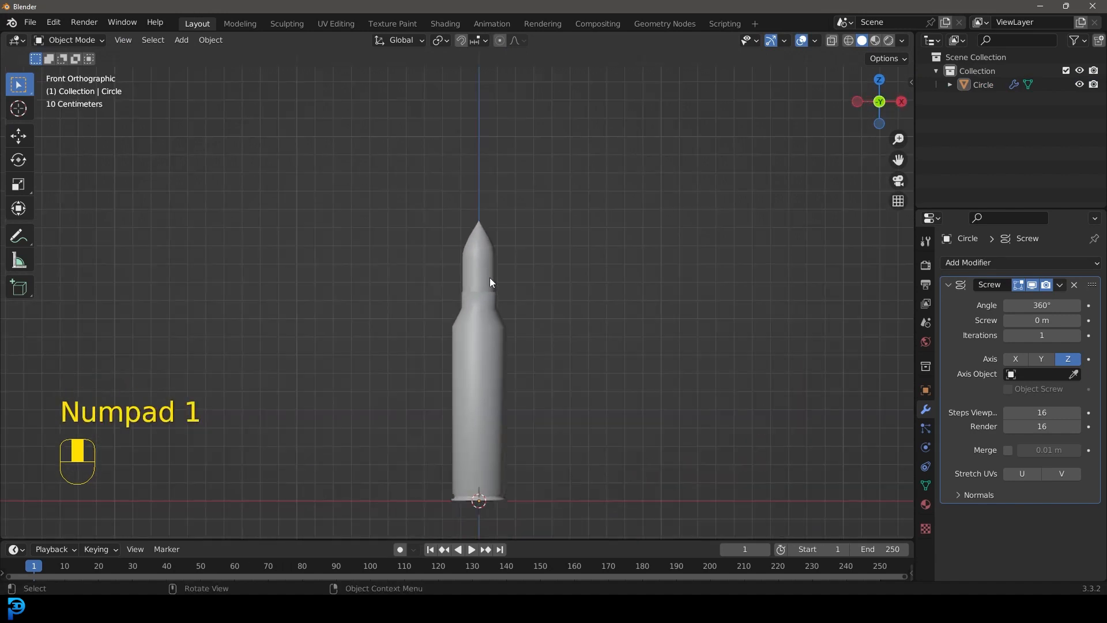
key("Shift+D")
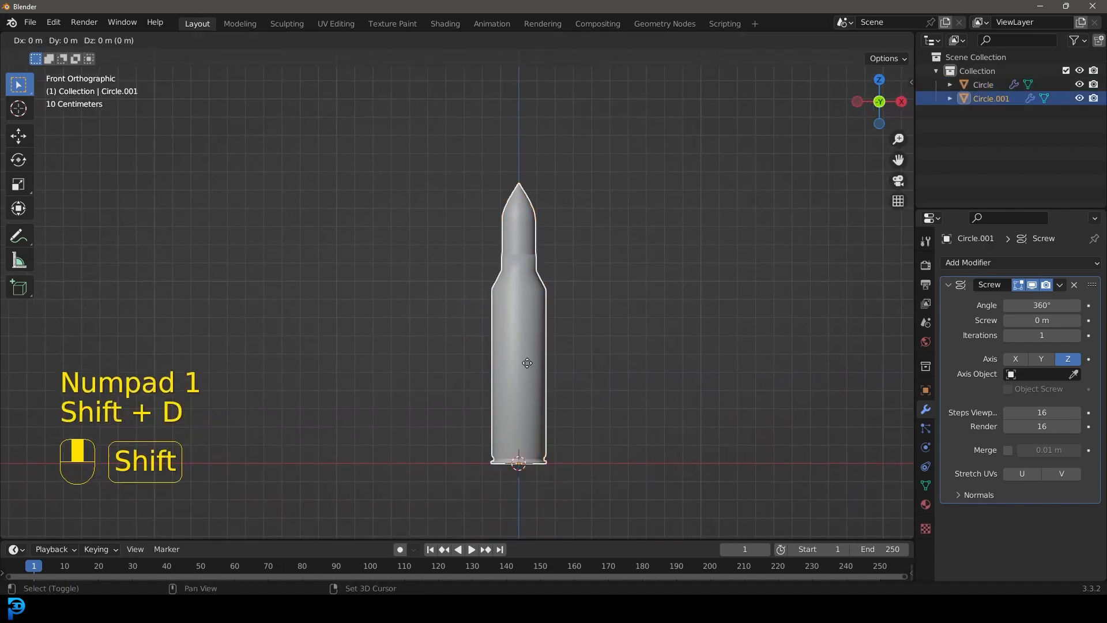
key("shift+d")
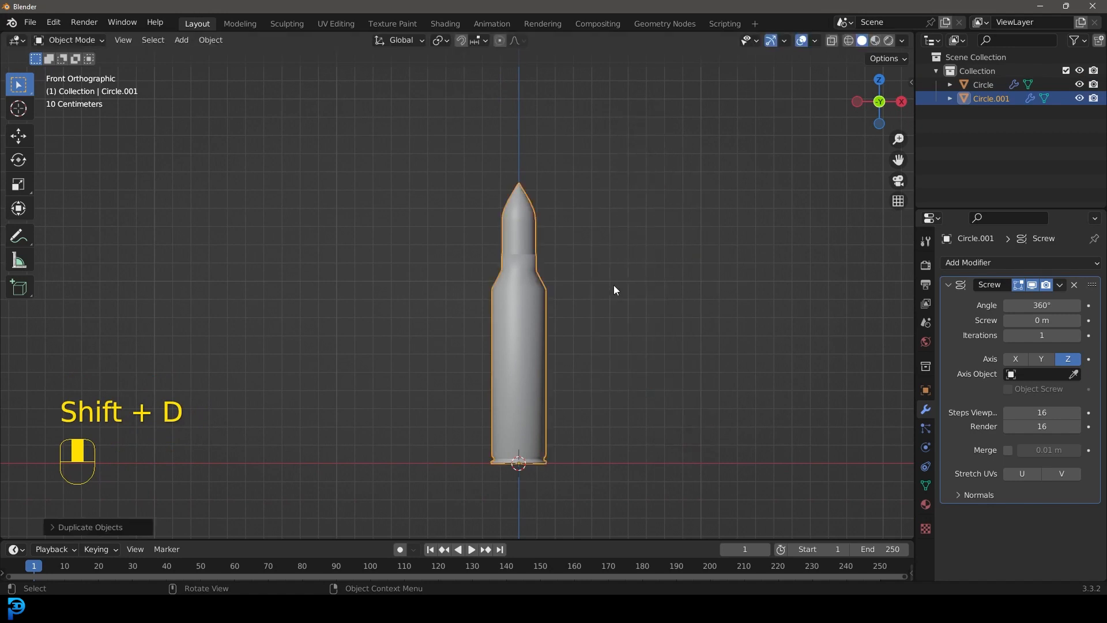
- Move the copy into a new collection named 'glass'
key("m")
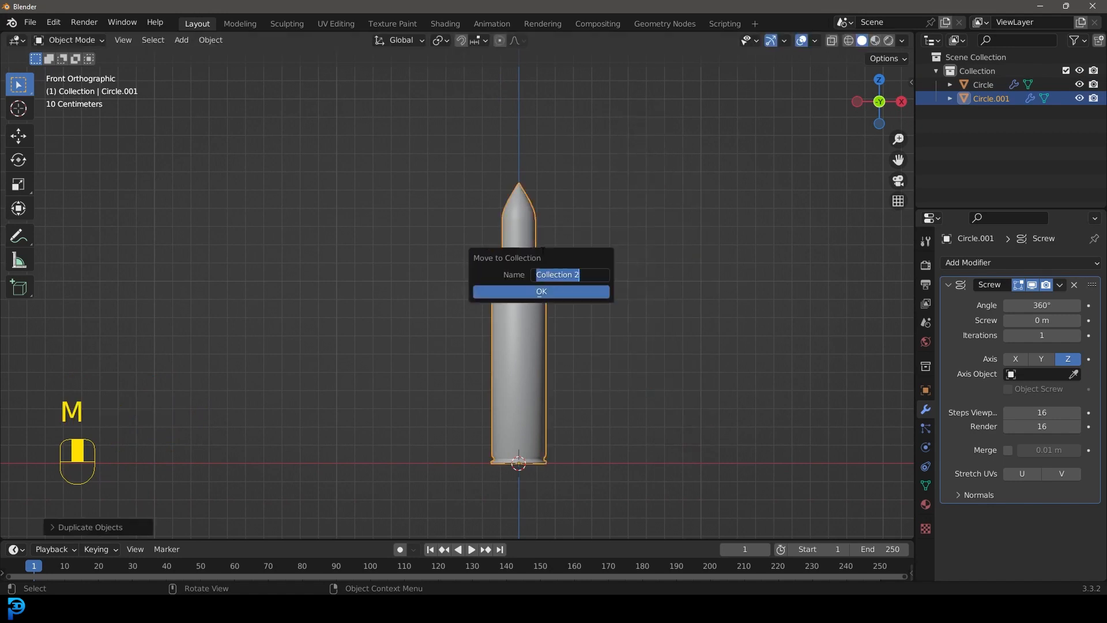
type("glas")
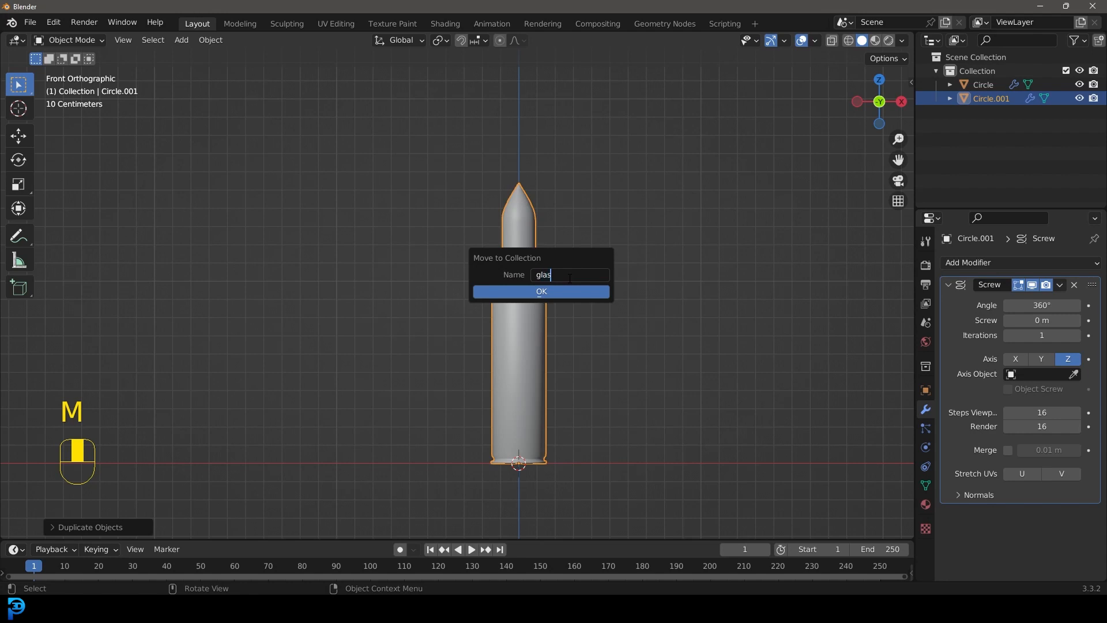
left_click(540, 291)
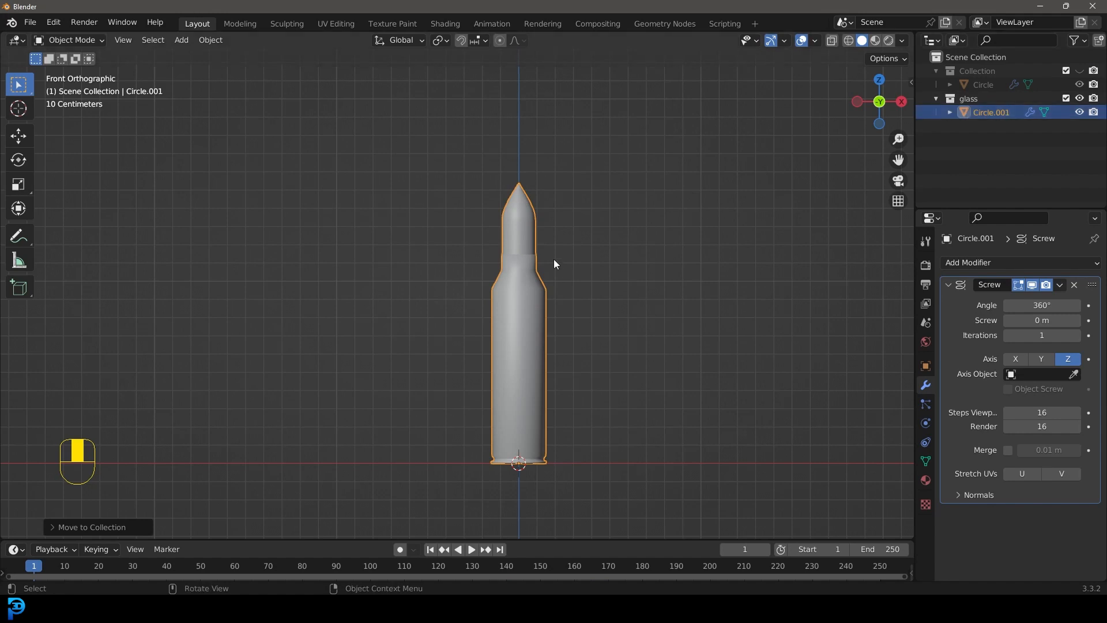
key("g")
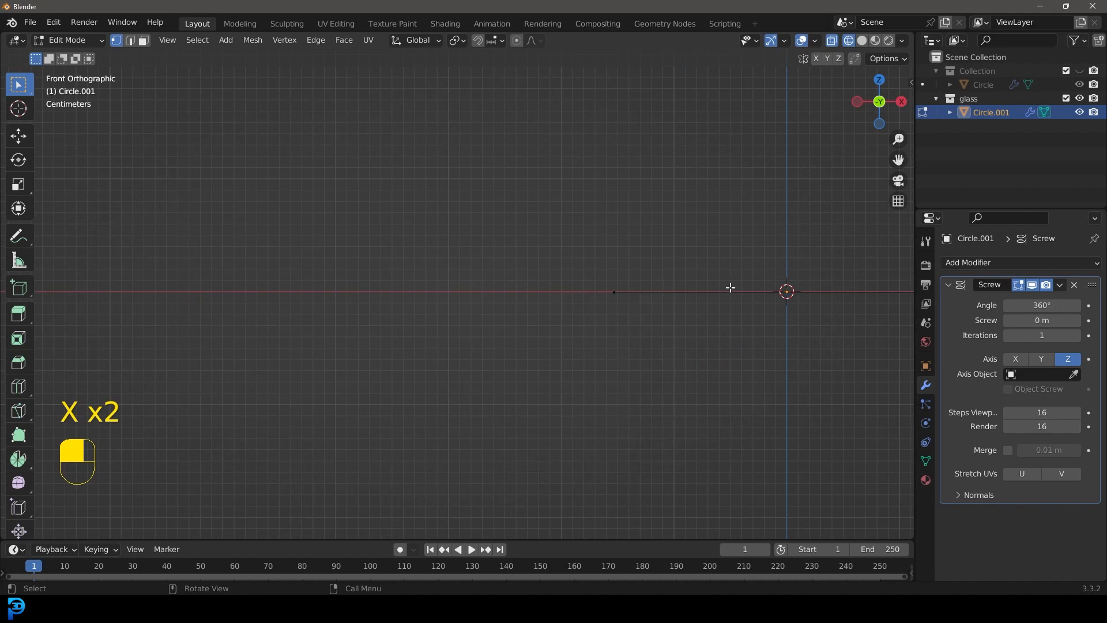
- View the lone remaining vertex from the front and check the bottle reference photo in Chrome
key("KP_1")
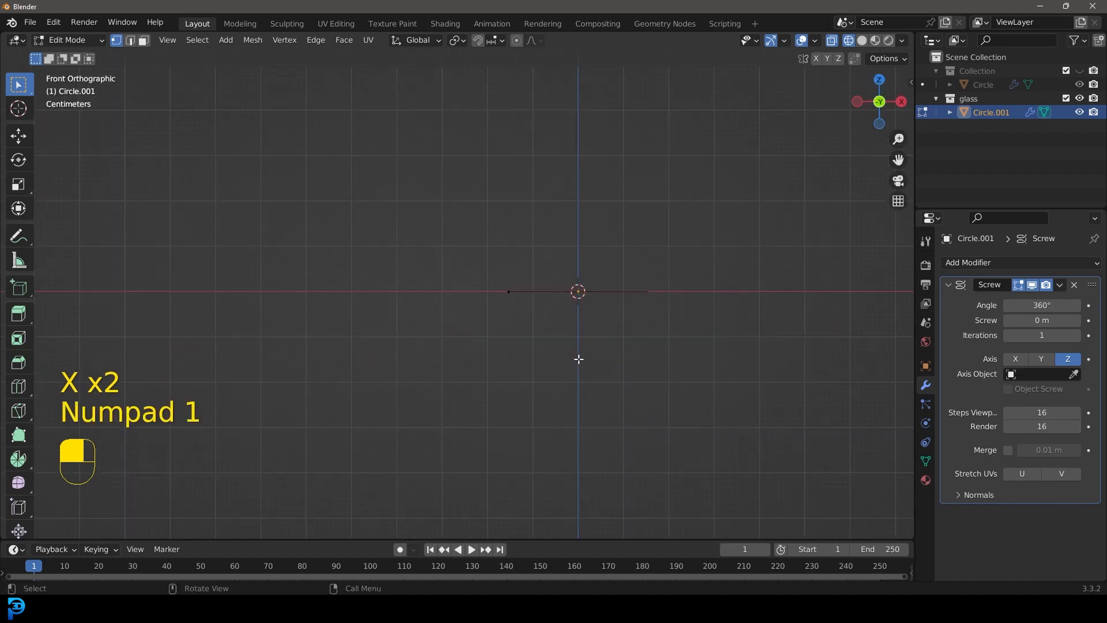
key("g")
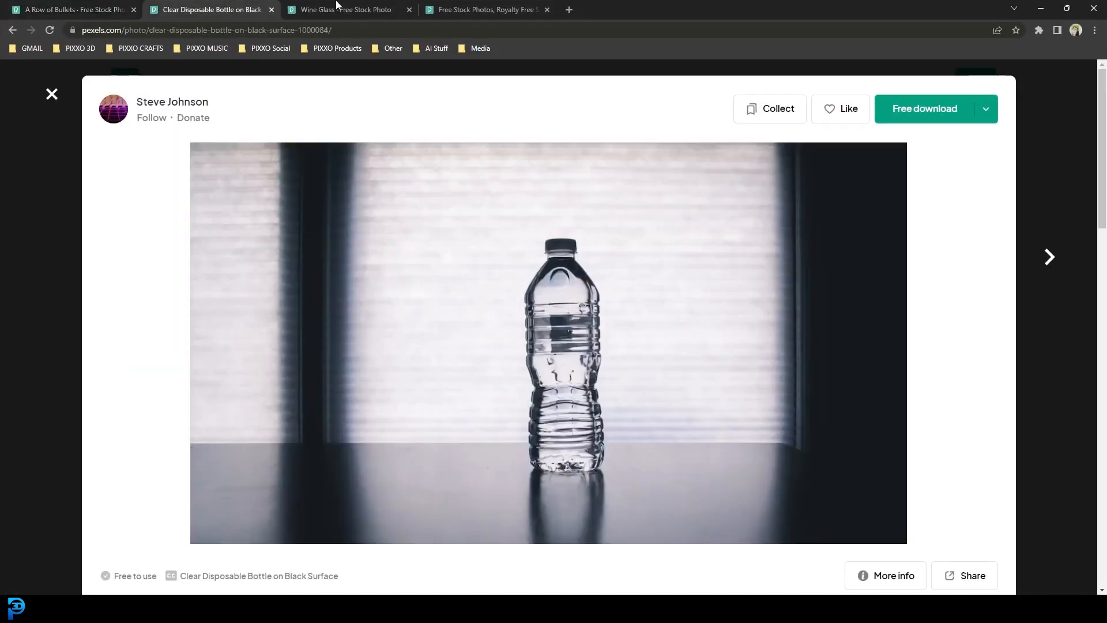
left_click(346, 10)
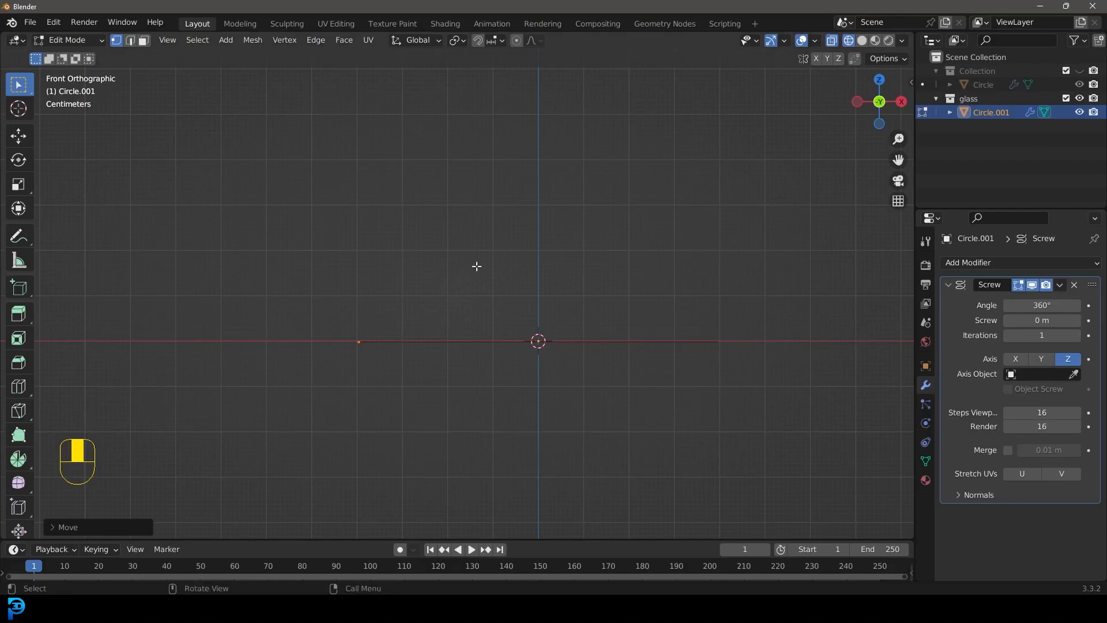
- Extrude the vertex into a bowl, thin stem and flat foot, then stretch the bowl taller
key("e")
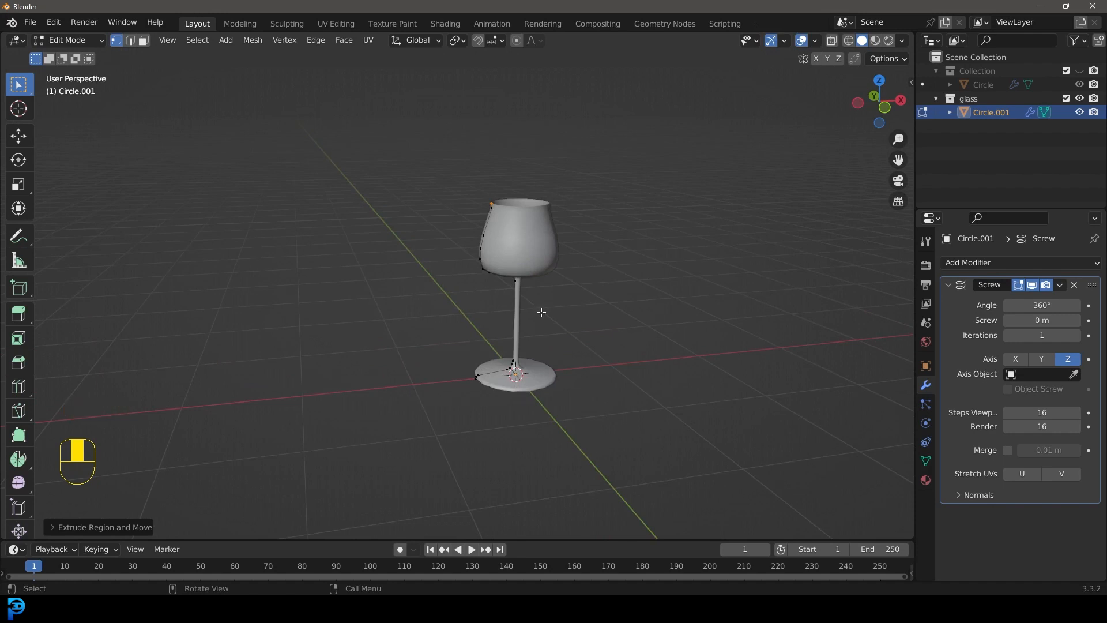
key("KP_1")
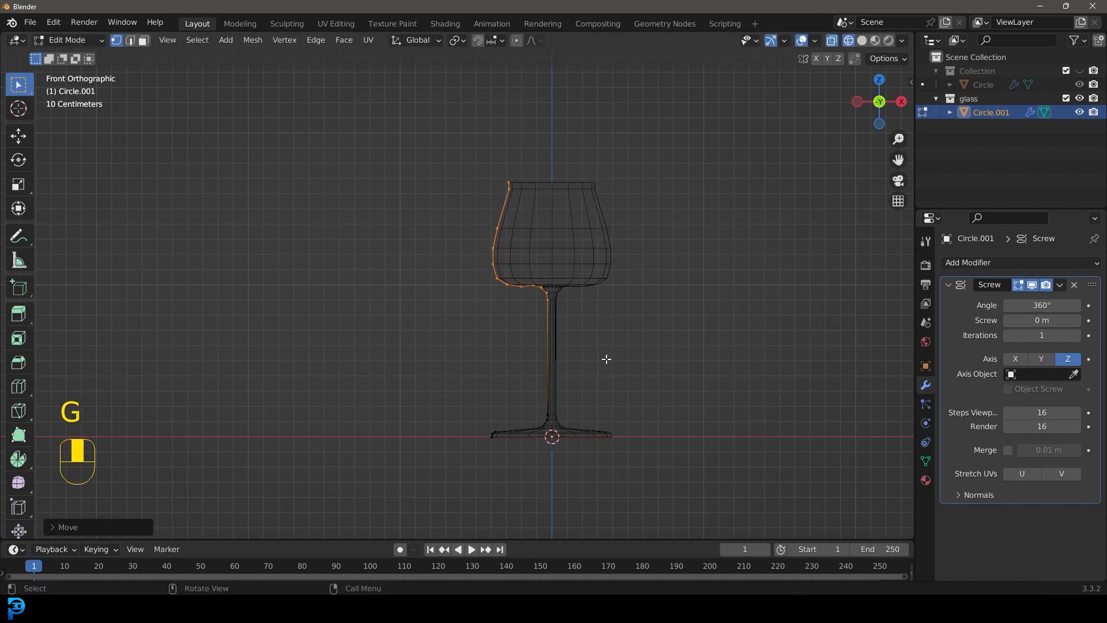
key("s")
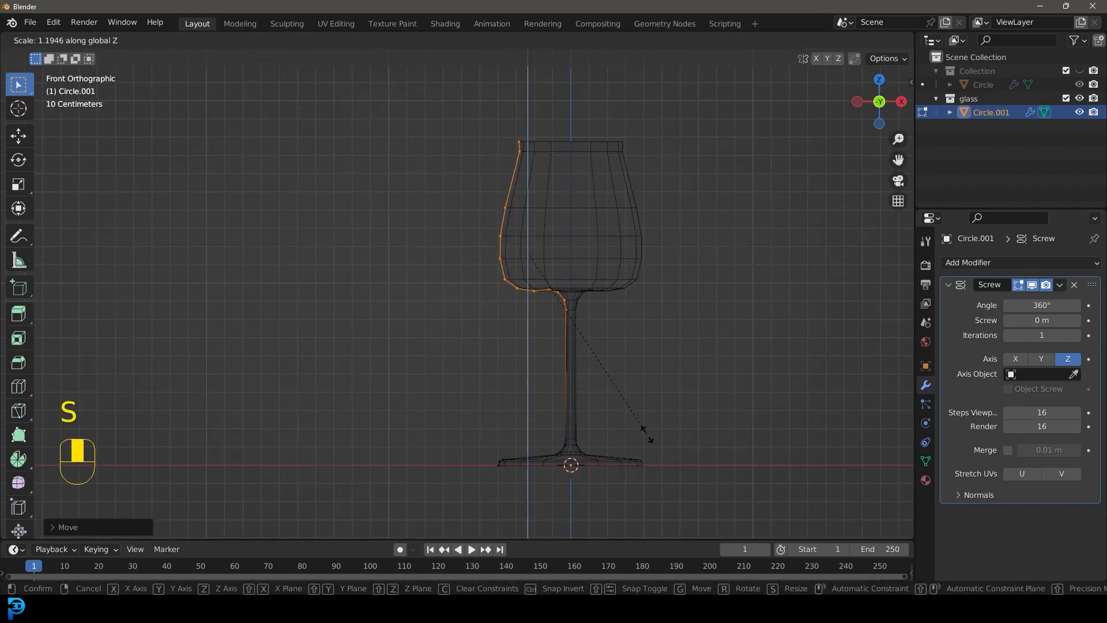
key("Tab")
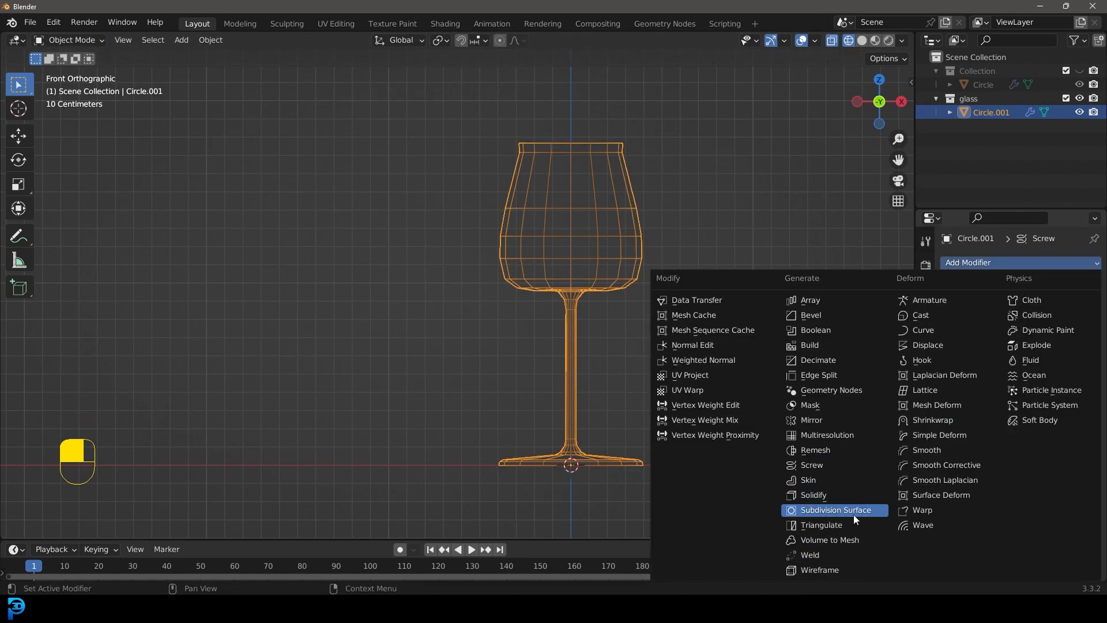
- Add a Subdivision Surface to the glass and move its duplicate into a new 'bottle' collection
left_click(834, 509)
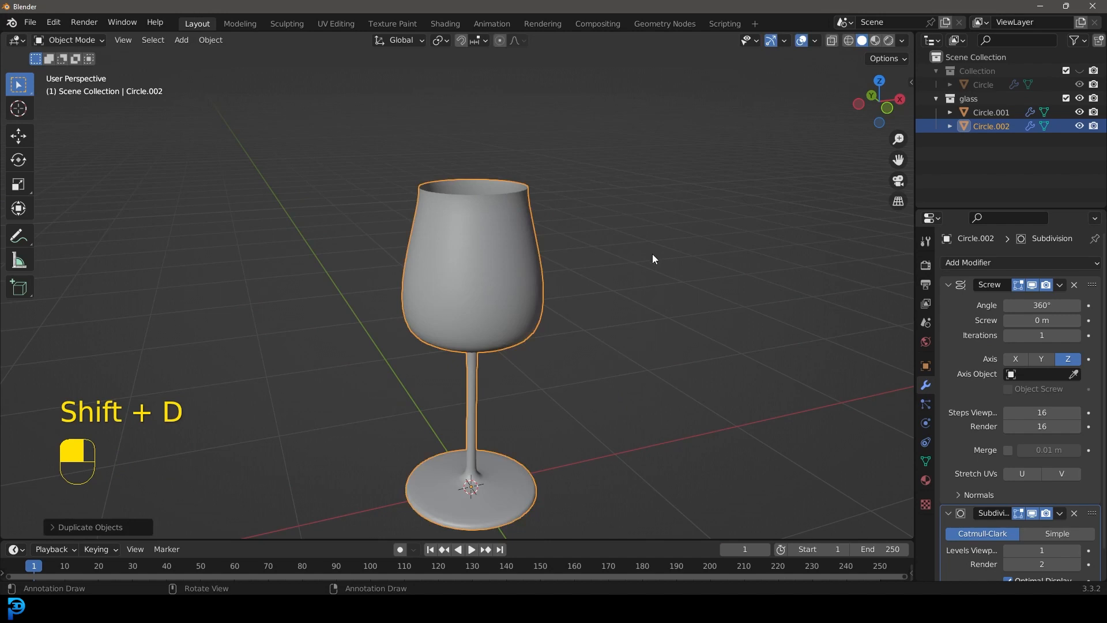
key("m")
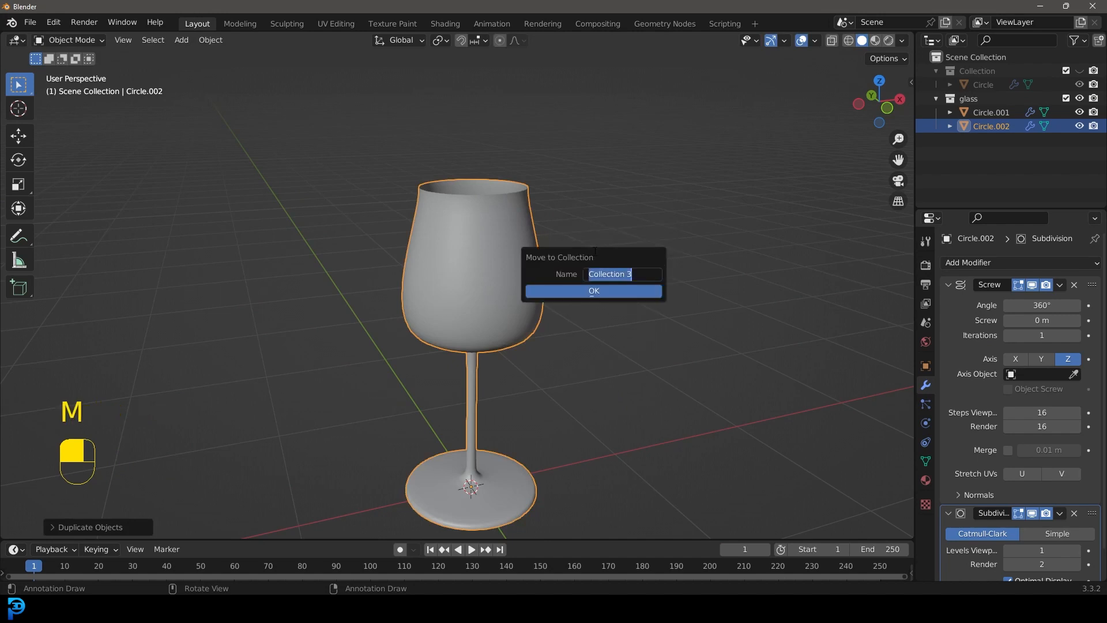
type("bottle")
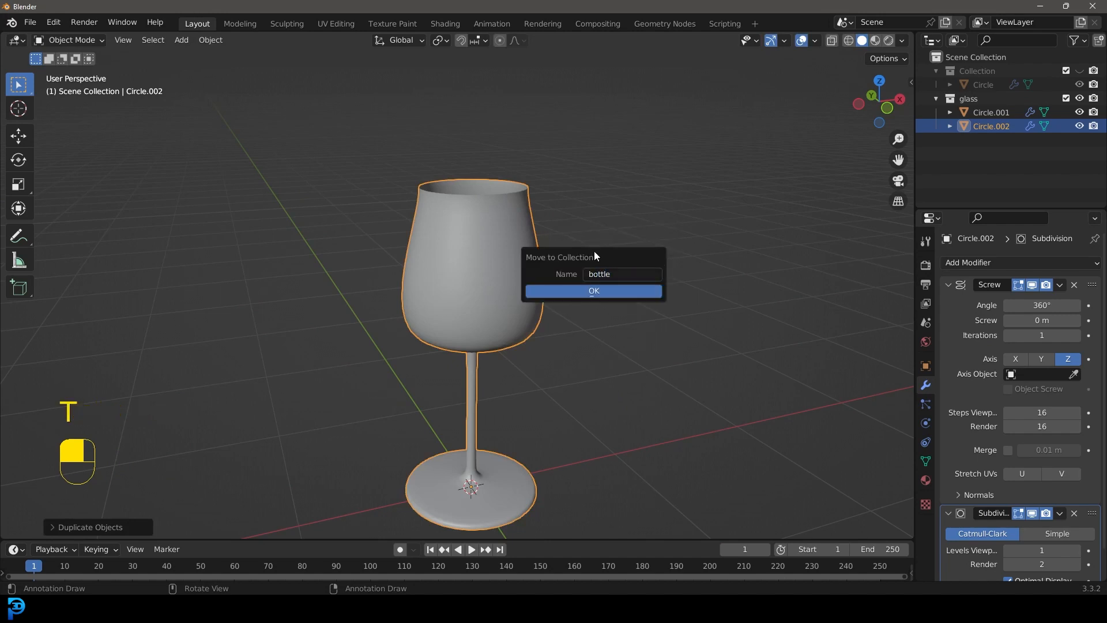
left_click(592, 289)
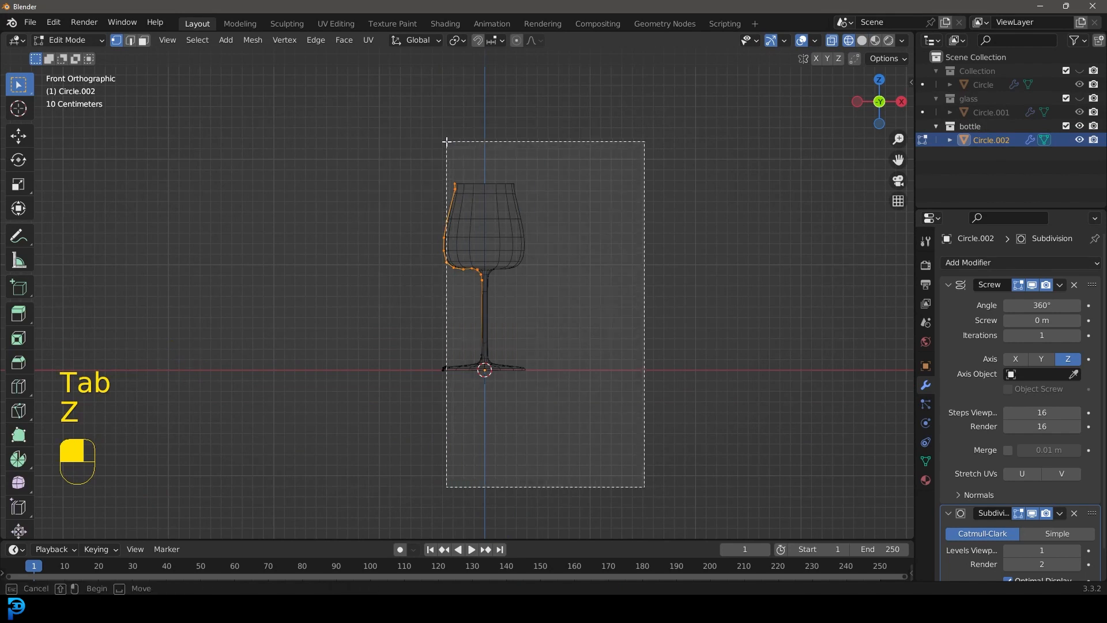
- Delete the copied wine-glass profile vertices, leaving only the bottom point
key("x")
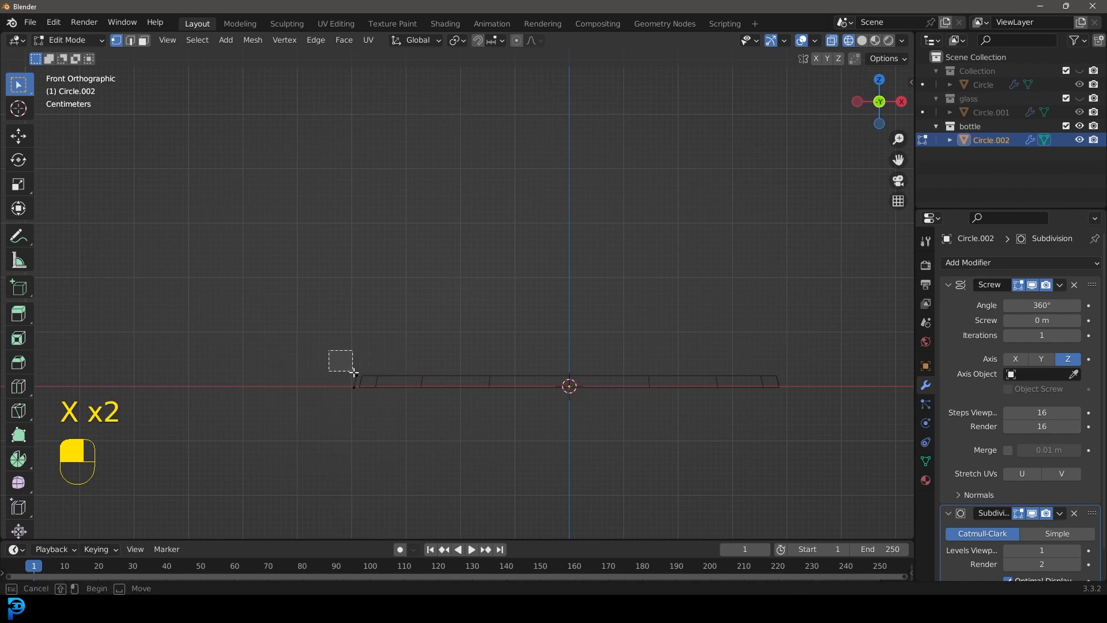
key("X")
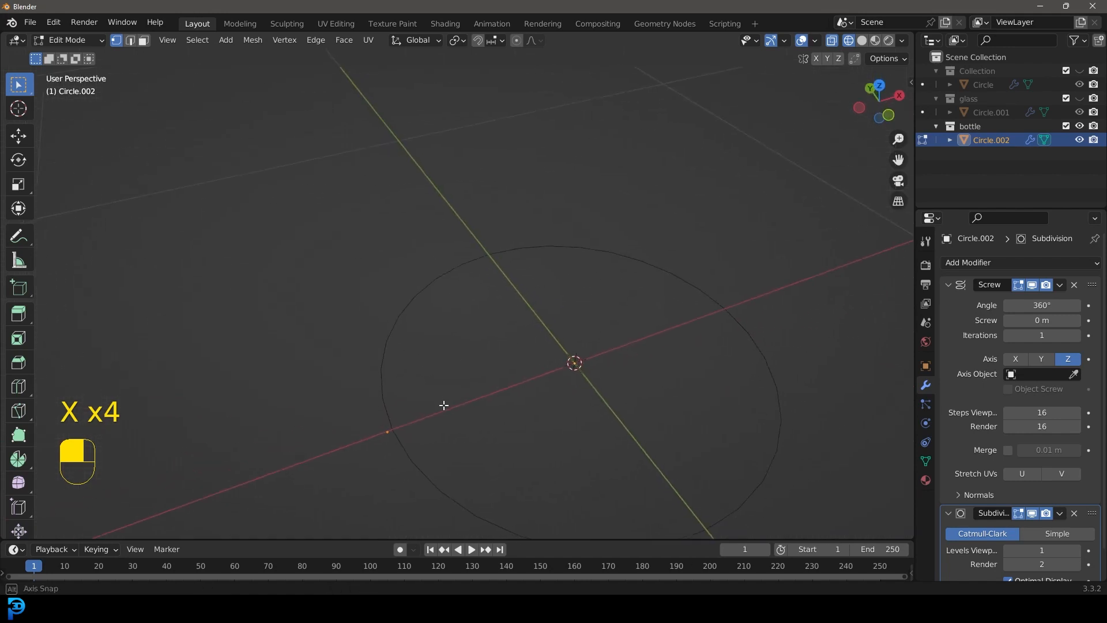
key("KP_1")
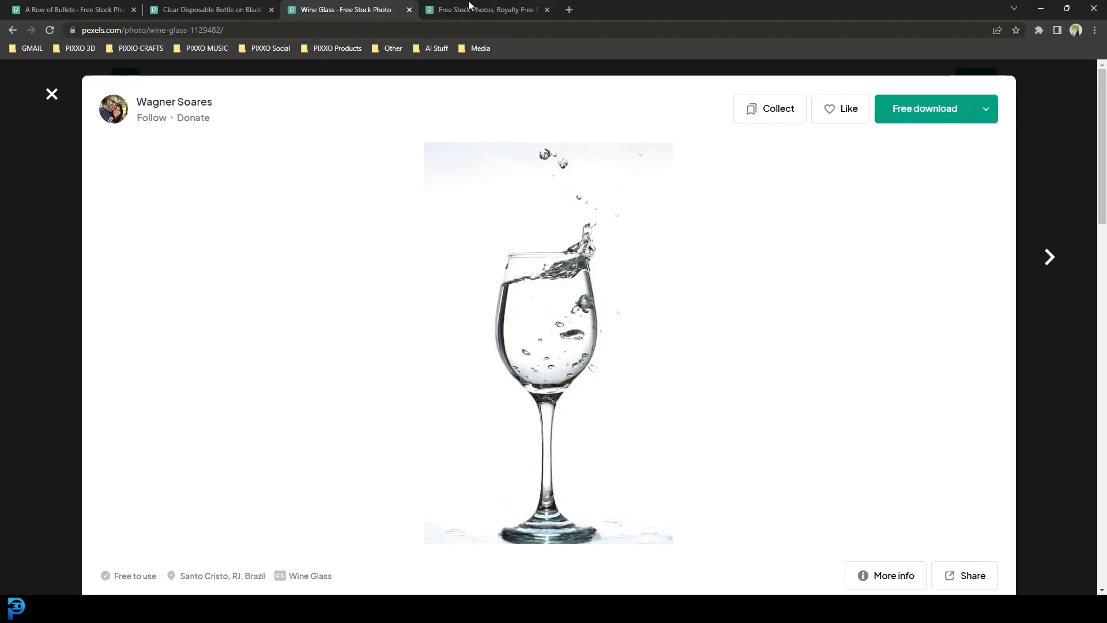
- Switch to the 'Clear Disposable Bottle on Black Surface' Pexels reference tab
left_click(211, 9)
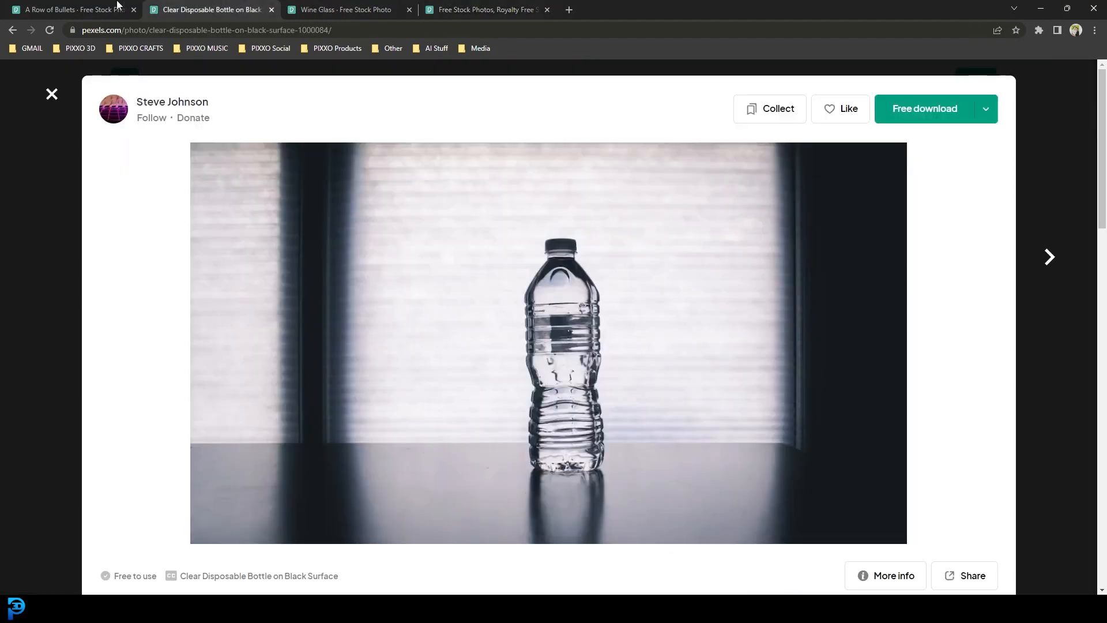
mouse_move(599, 412)
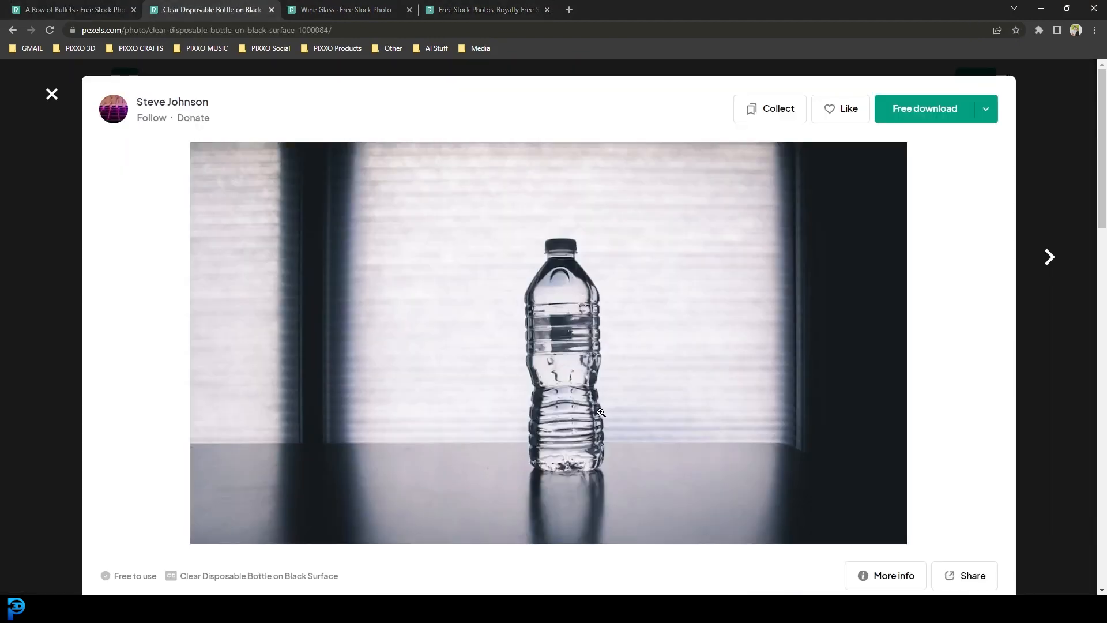
mouse_move(600, 412)
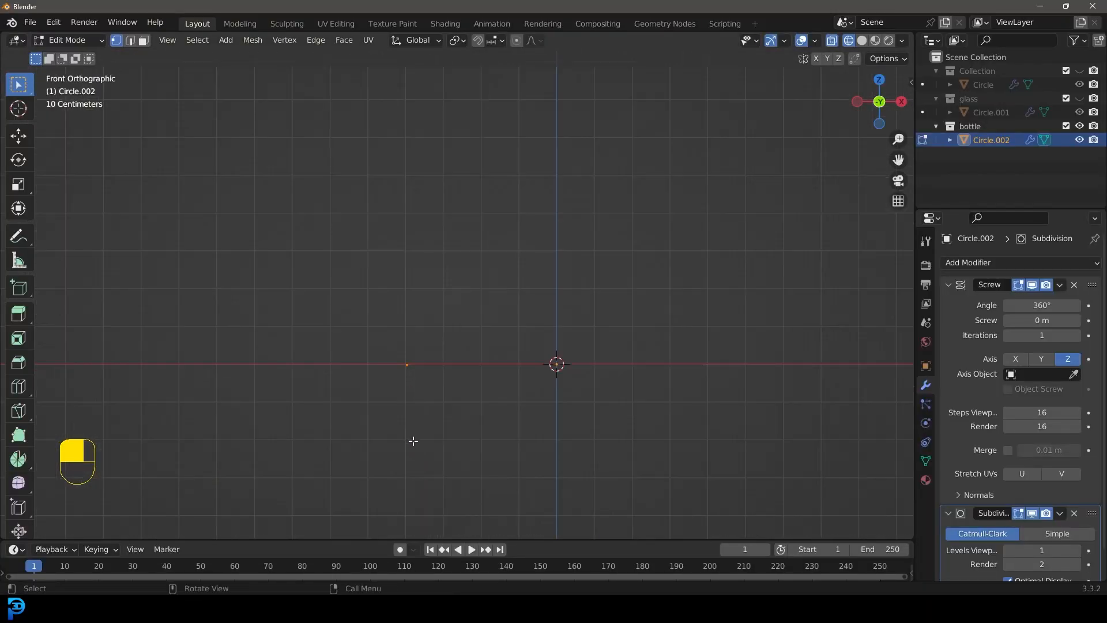
- Extrude the base point upward into a ridged body, shoulder and narrow neck, then view the solid
key("e")
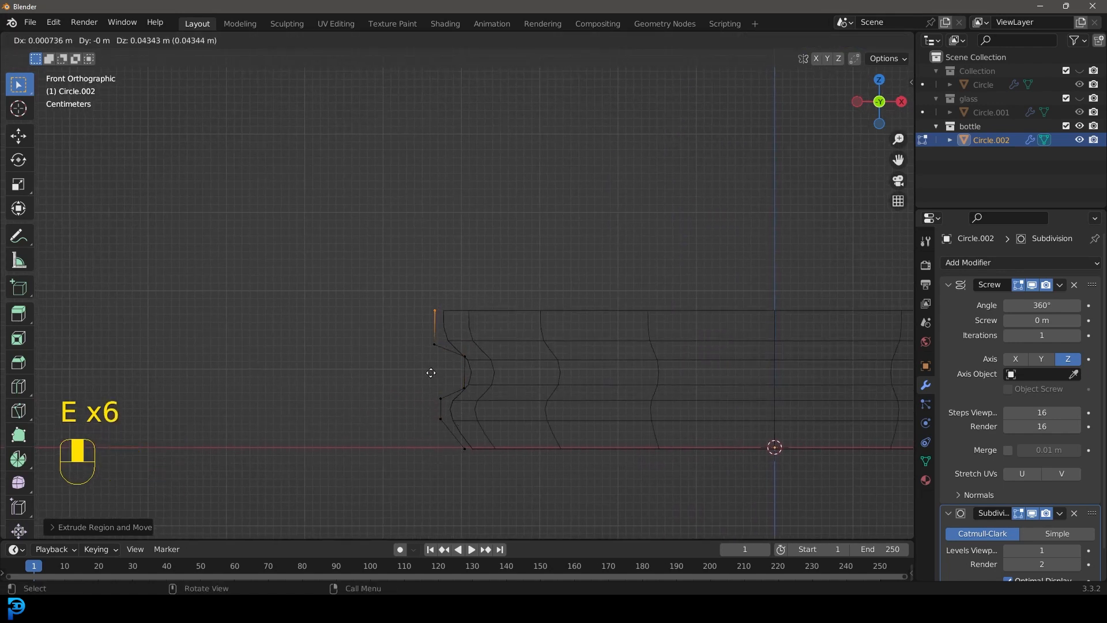
mouse_move(431, 288)
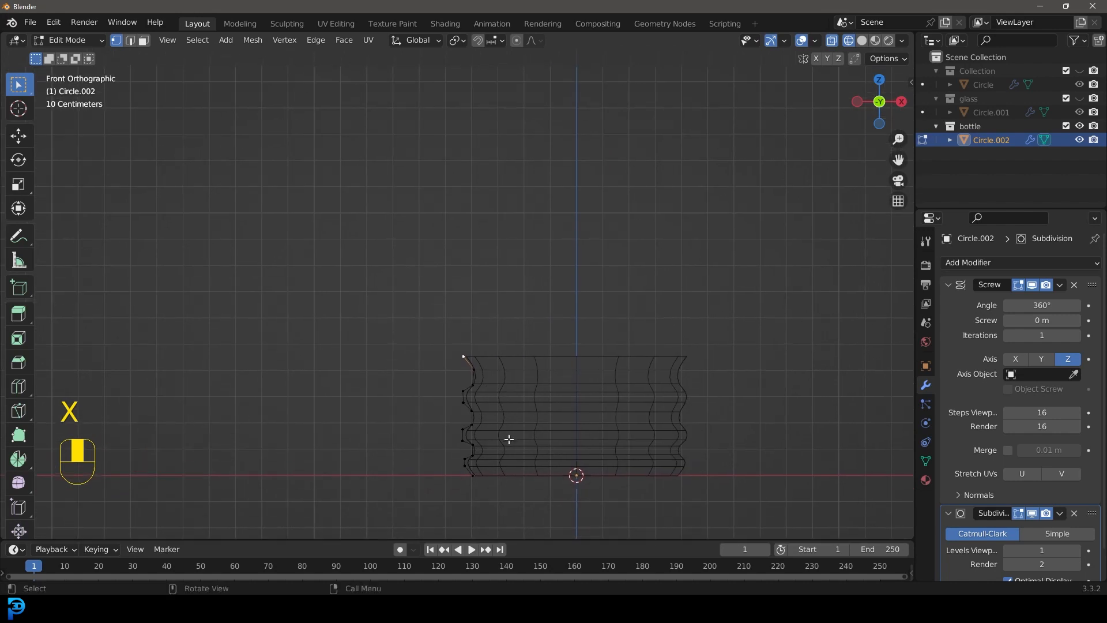
key("E")
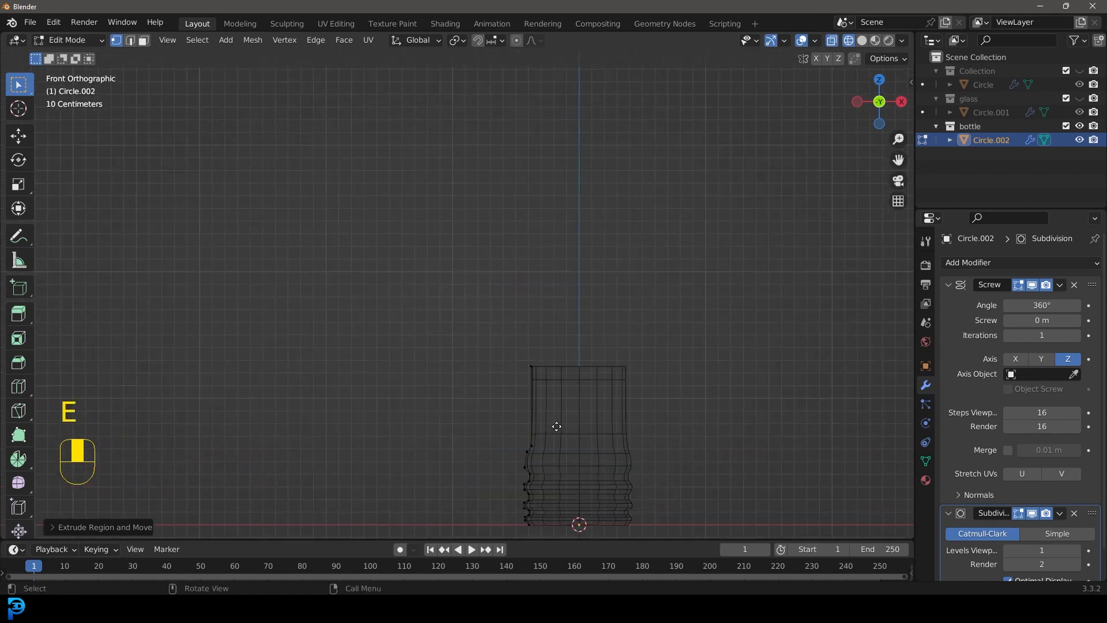
key("e")
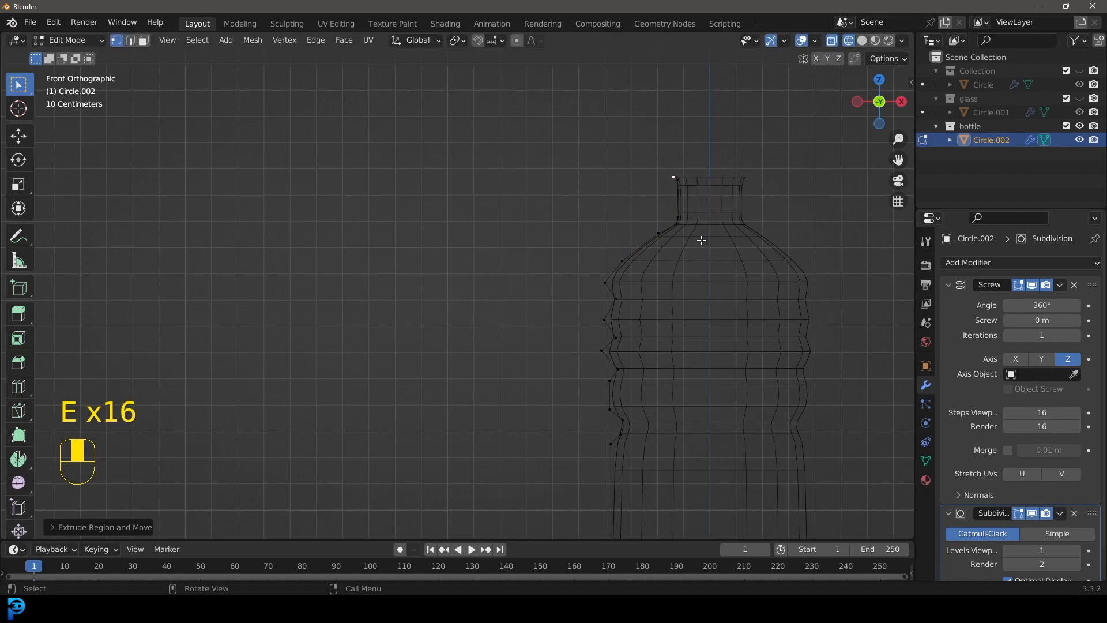
key("Tab")
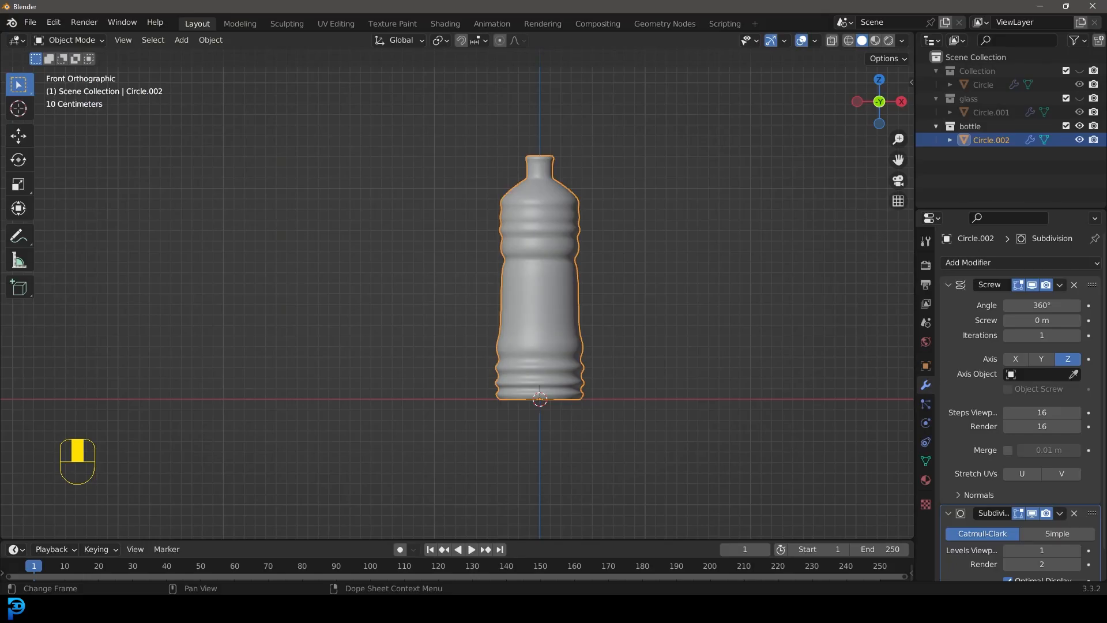
- Subdivide the bottle profile edges in wireframe Edit Mode
key("Tab")
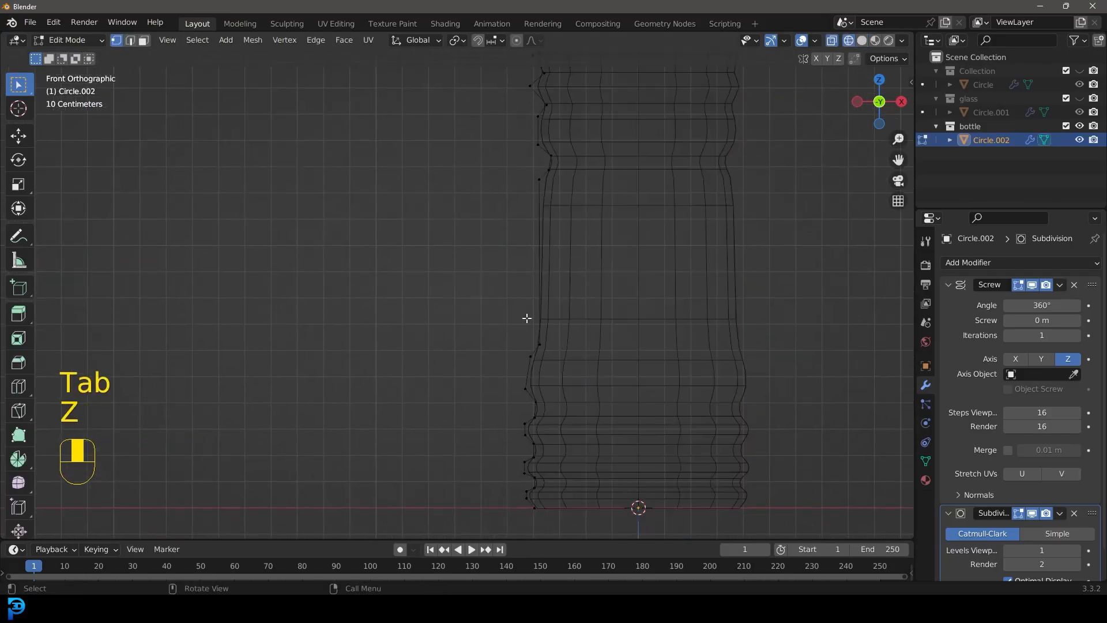
right_click(526, 318)
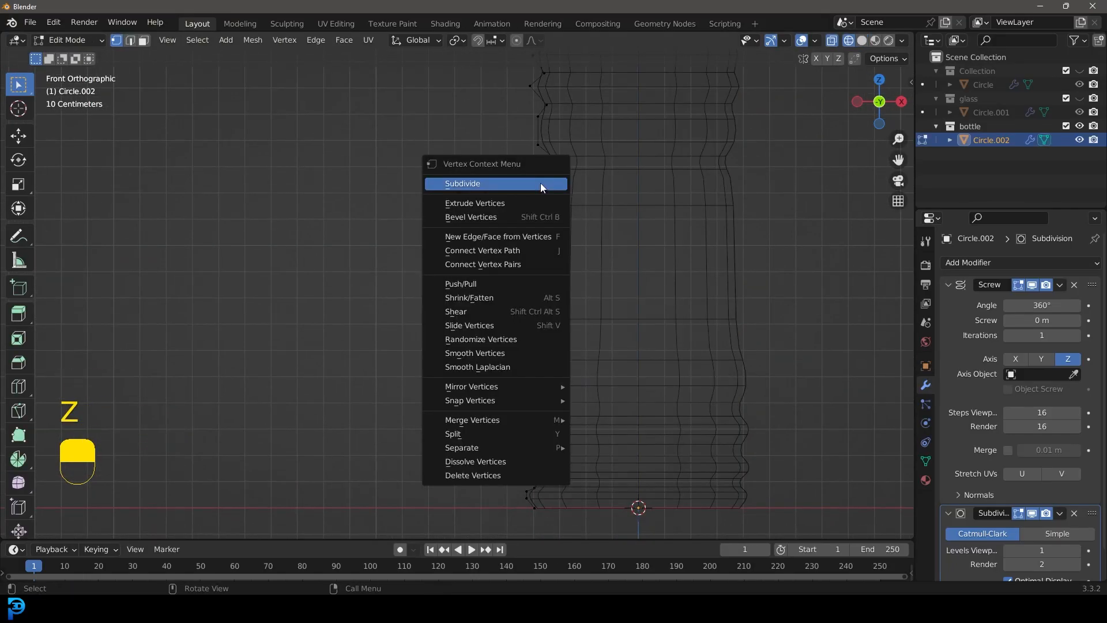
key("g")
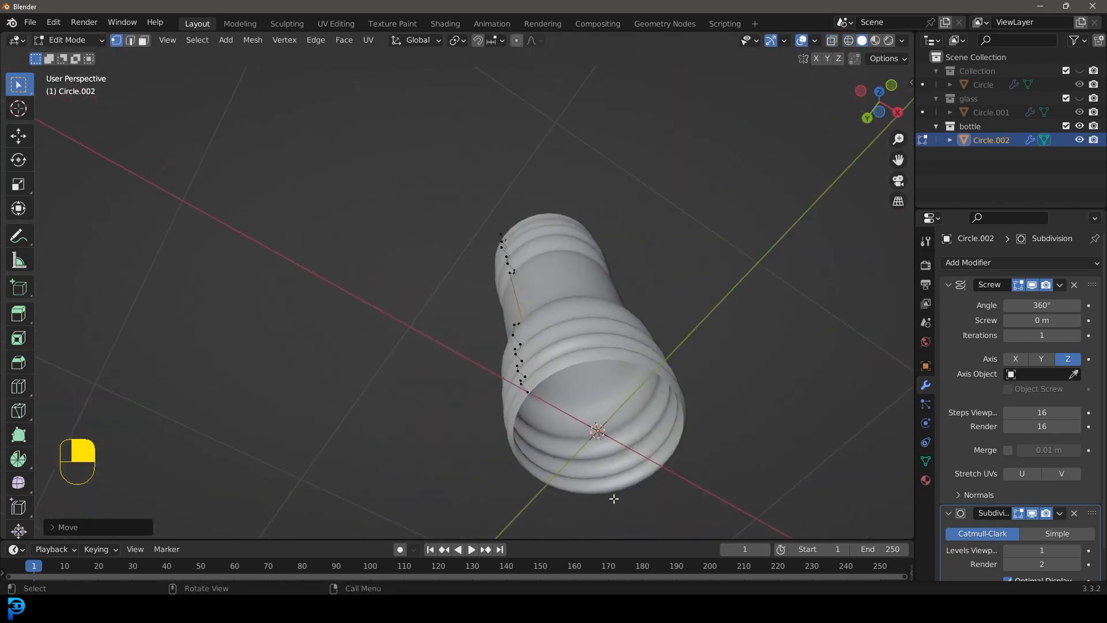
- Extrude the base vertices inward to close the bottle's bottom, then view it as a solid
key("e")
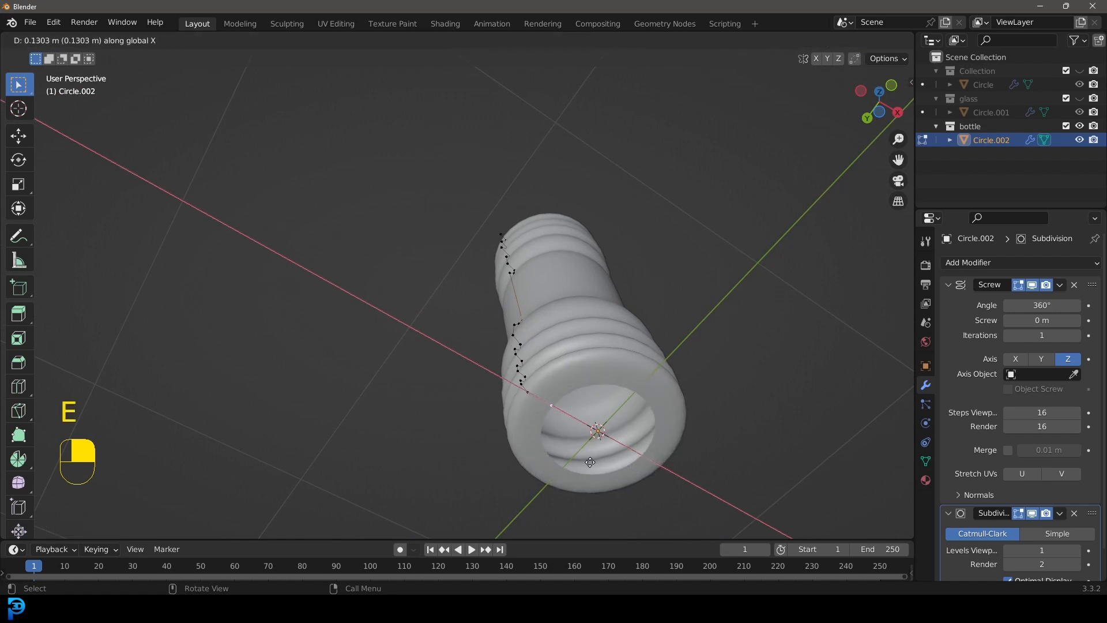
key("KP_1")
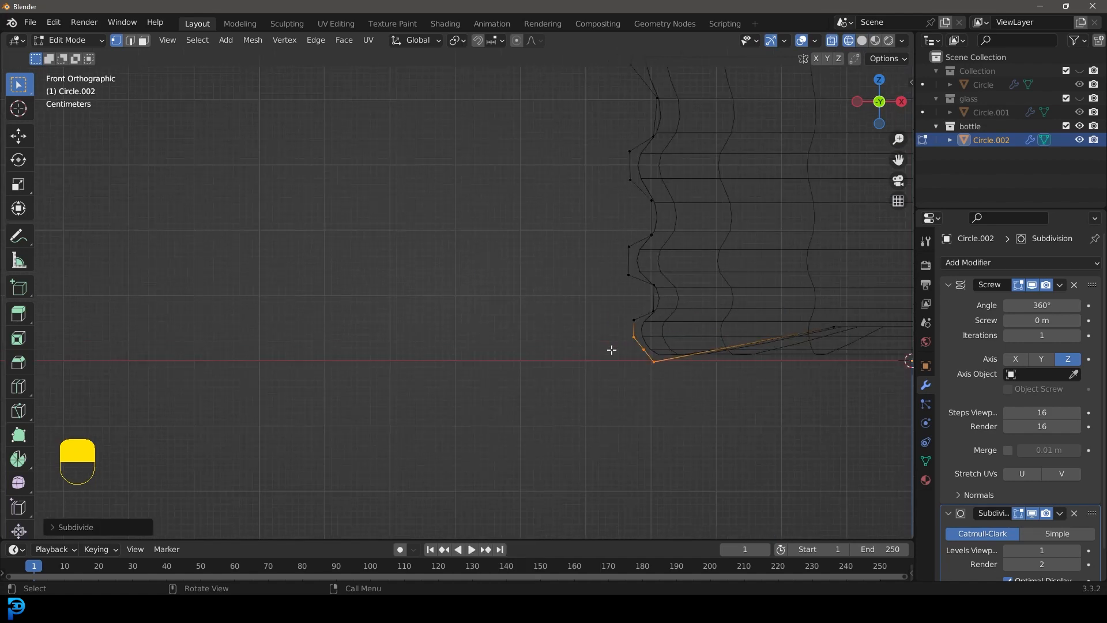
key("g")
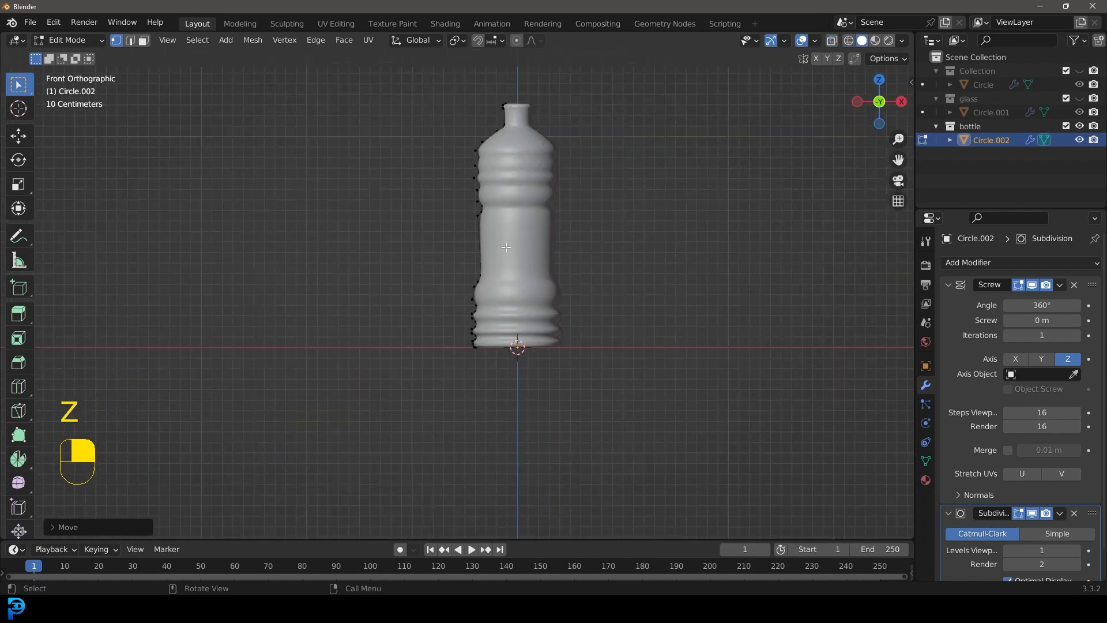
key("Tab")
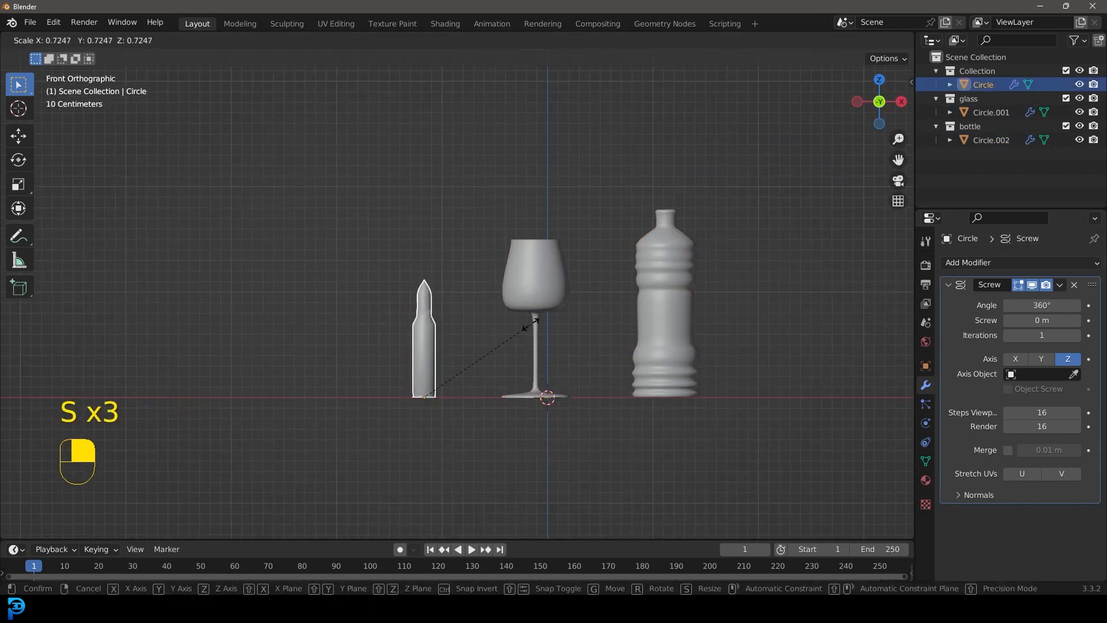
- Scale down the bullet and preview the staged objects through the camera view
key("ctrl+b")
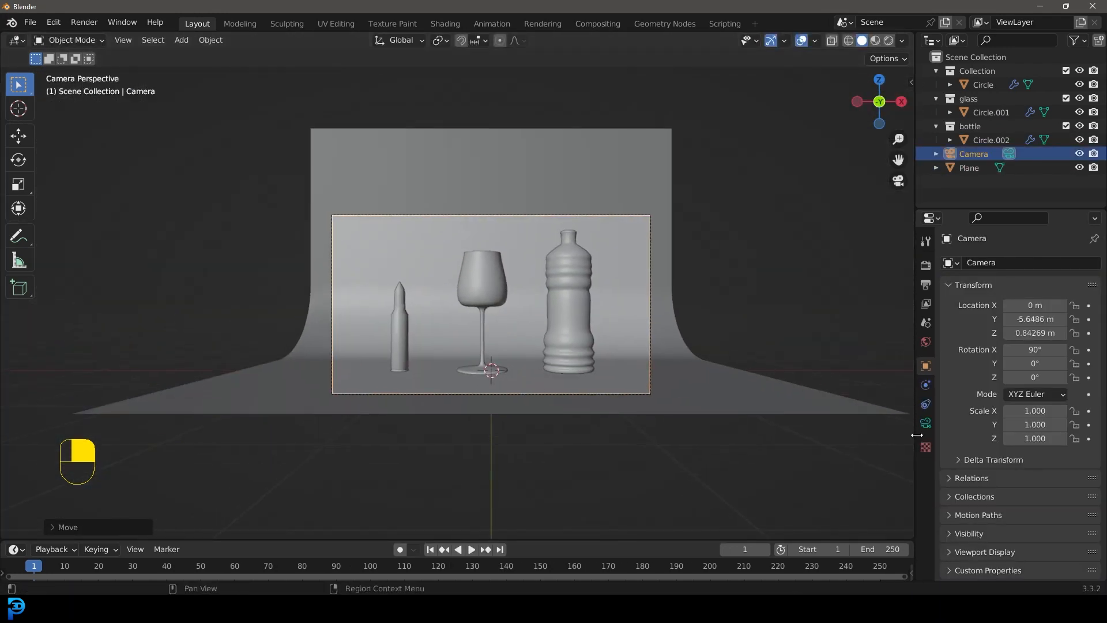
key("ctrl+s")
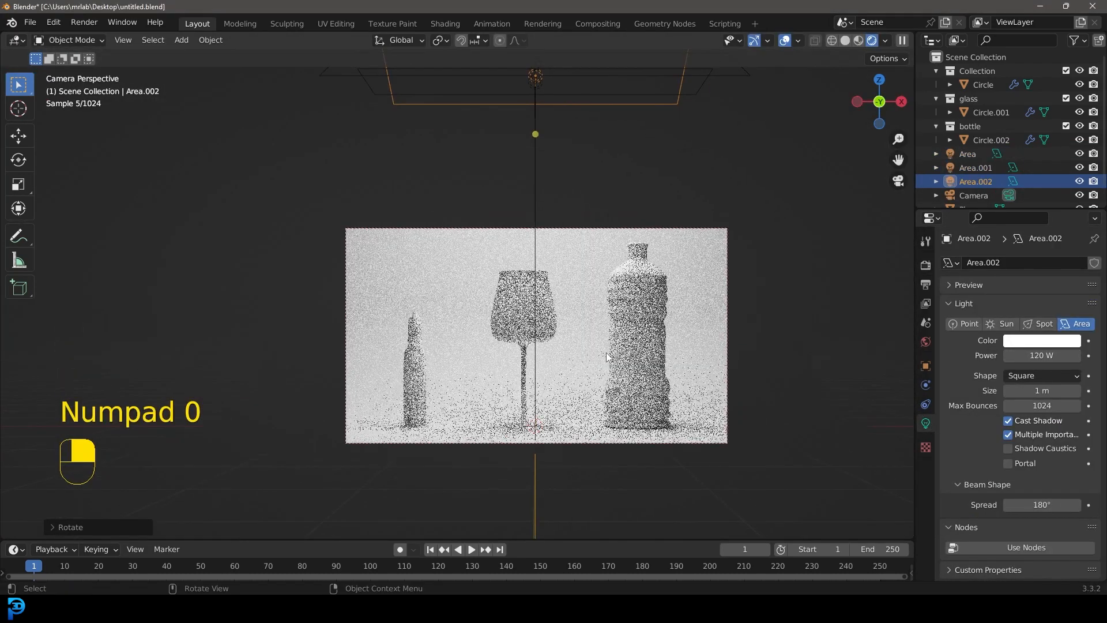
- Adjust an area light, set a grey checker pattern, and review the bullet's material
left_click(443, 23)
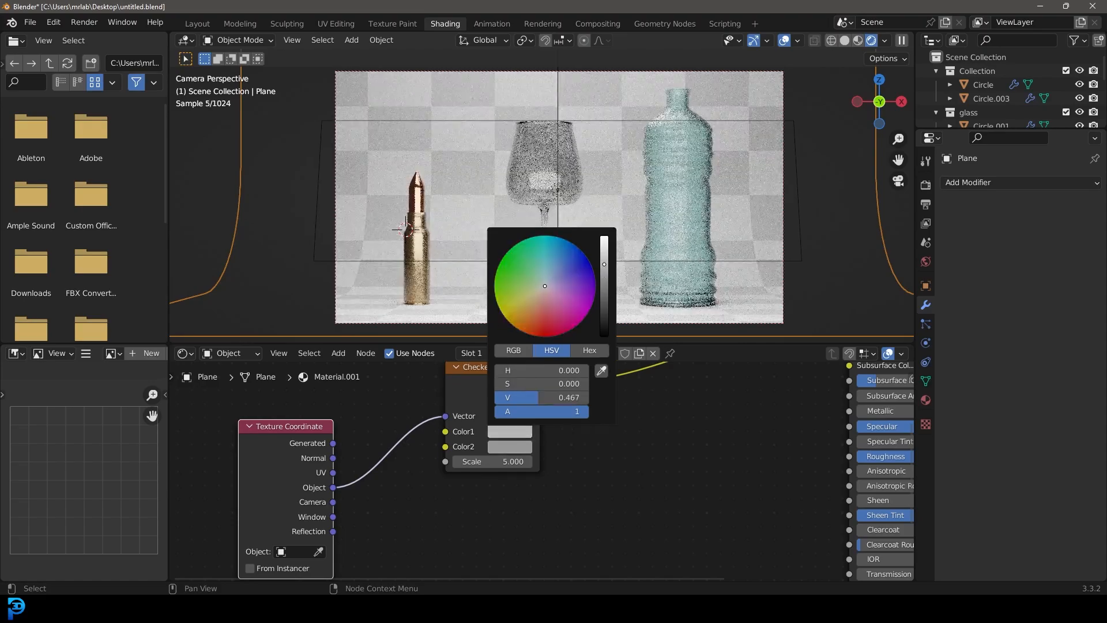
left_click(633, 214)
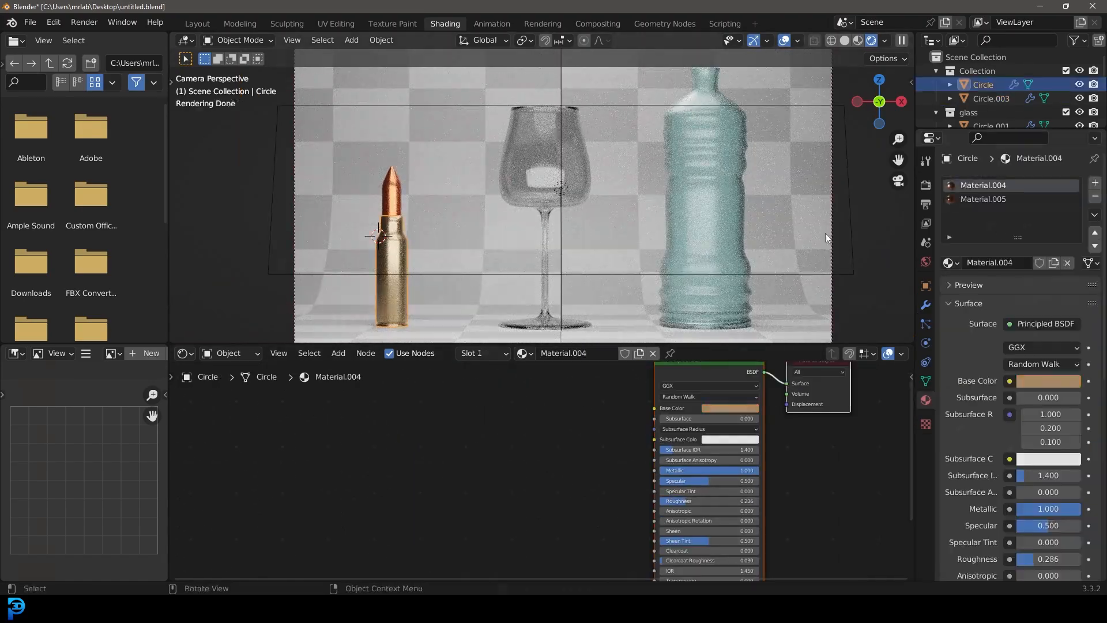
left_click(196, 23)
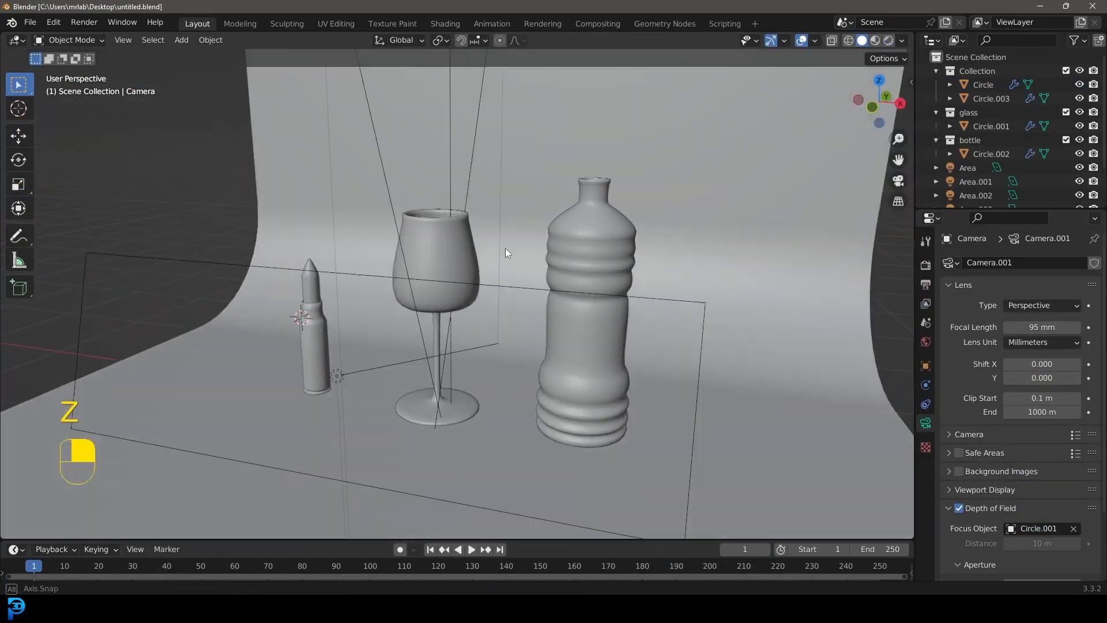
- Switch between rendered preview and solid shading through the camera view
left_click(873, 40)
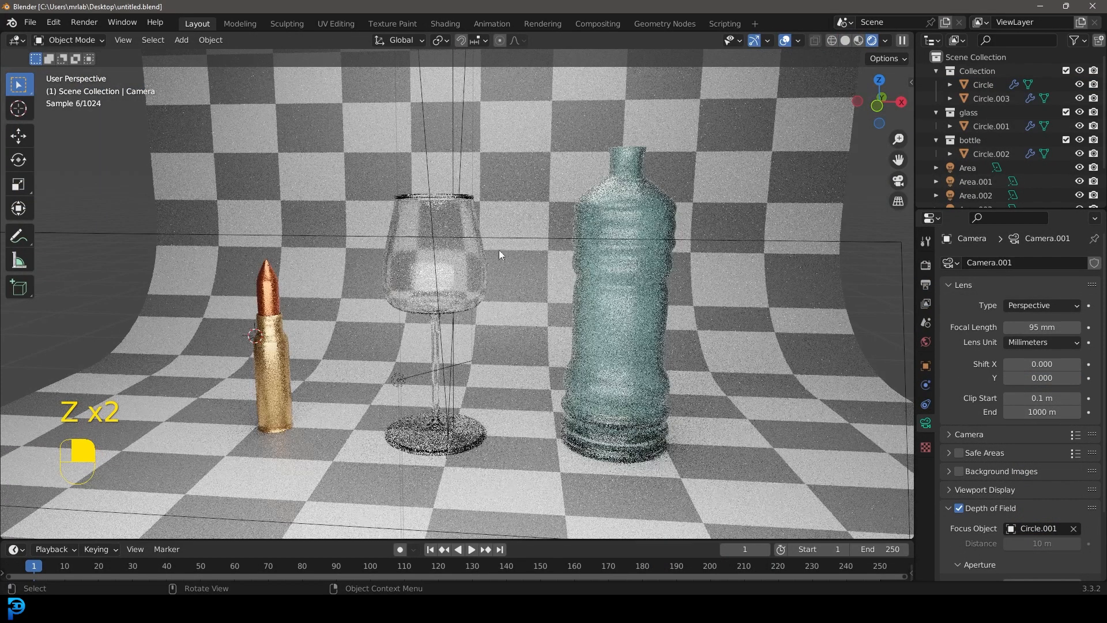
key("KP_0")
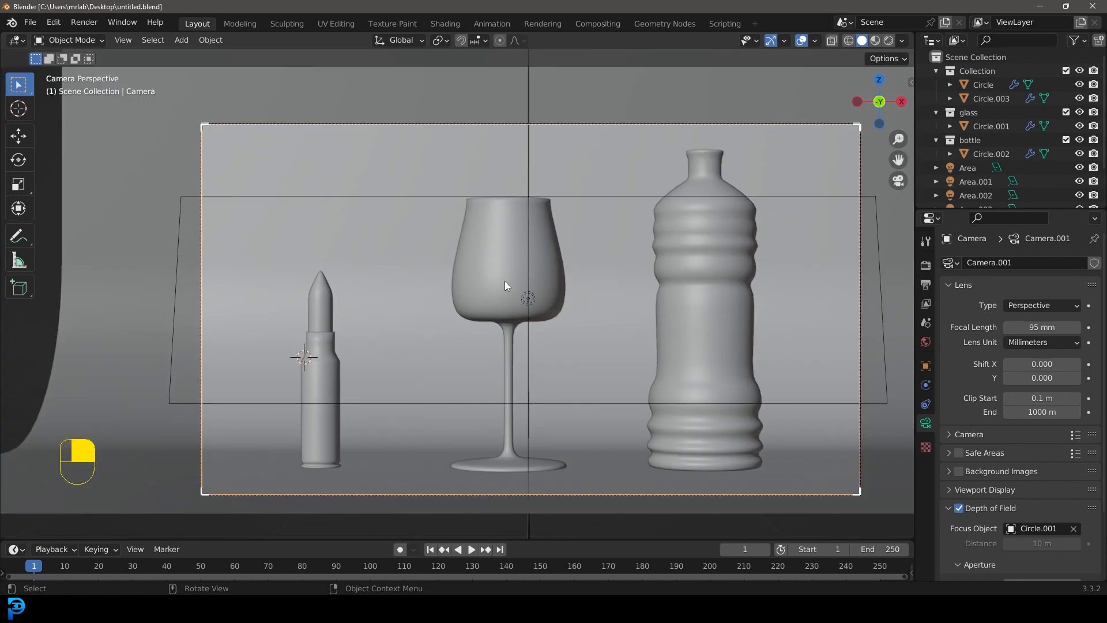
mouse_move(528, 300)
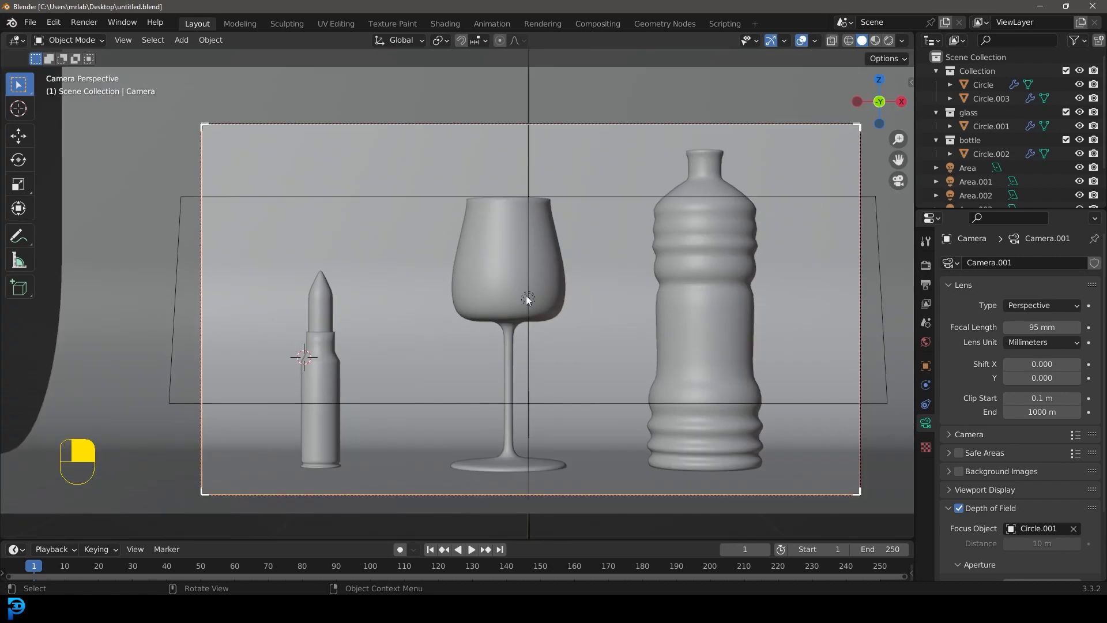